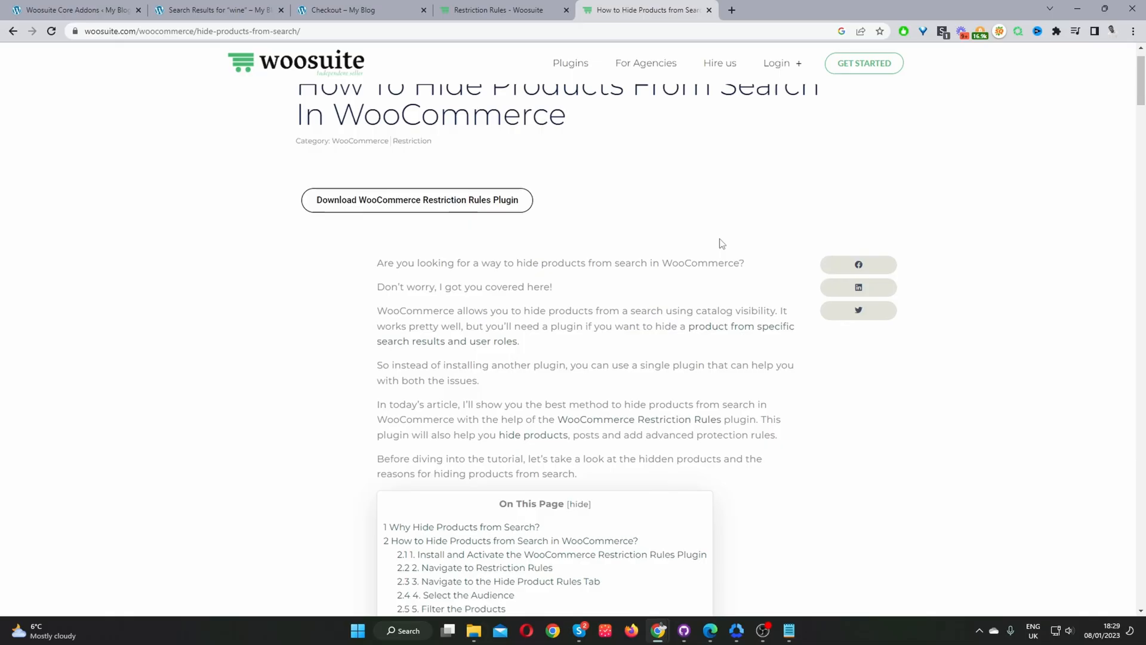
- Scroll through the guide, then bring up the Woosuite Restriction Rules plugin page
scroll(down, 3)
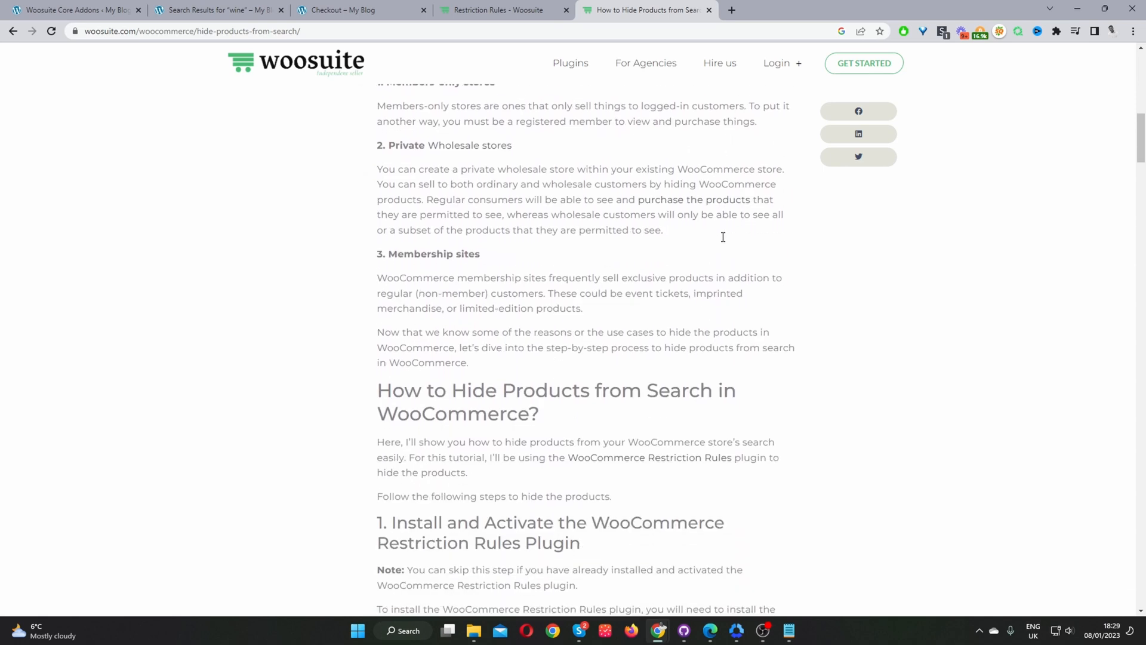
scroll(down, 3)
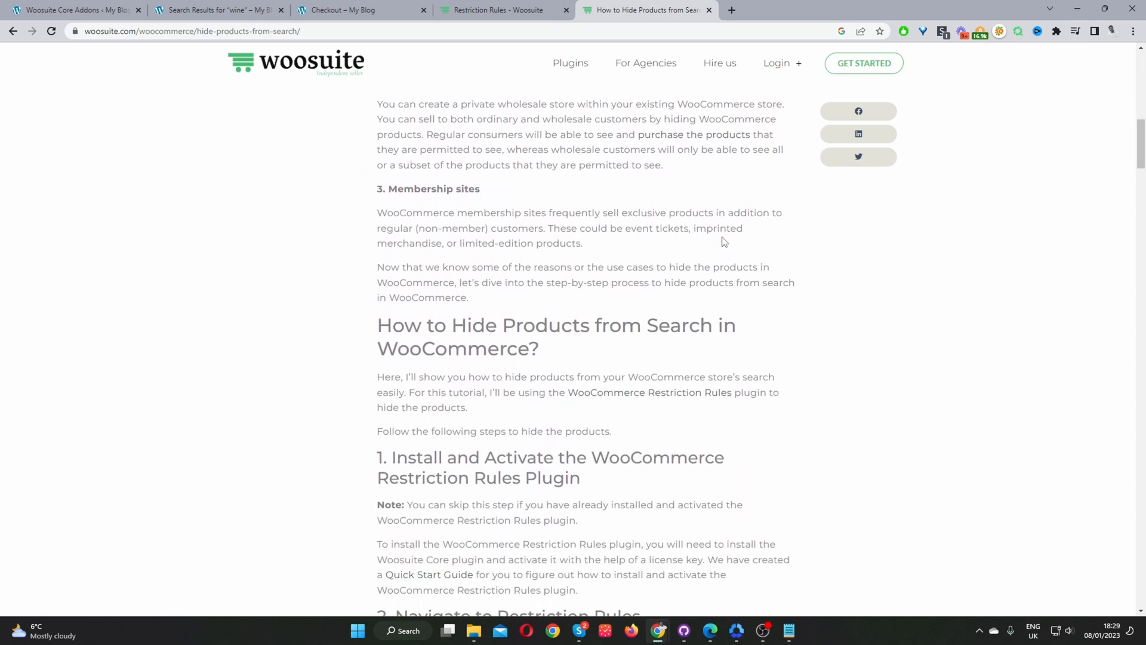
scroll(up, 3)
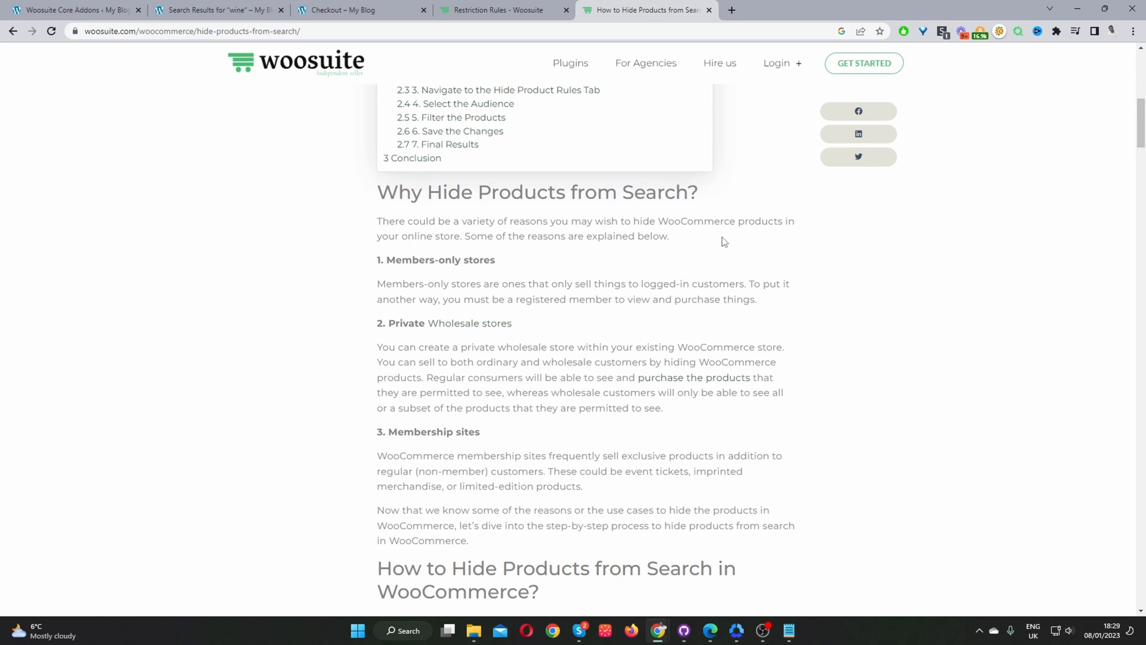
mouse_move(490, 260)
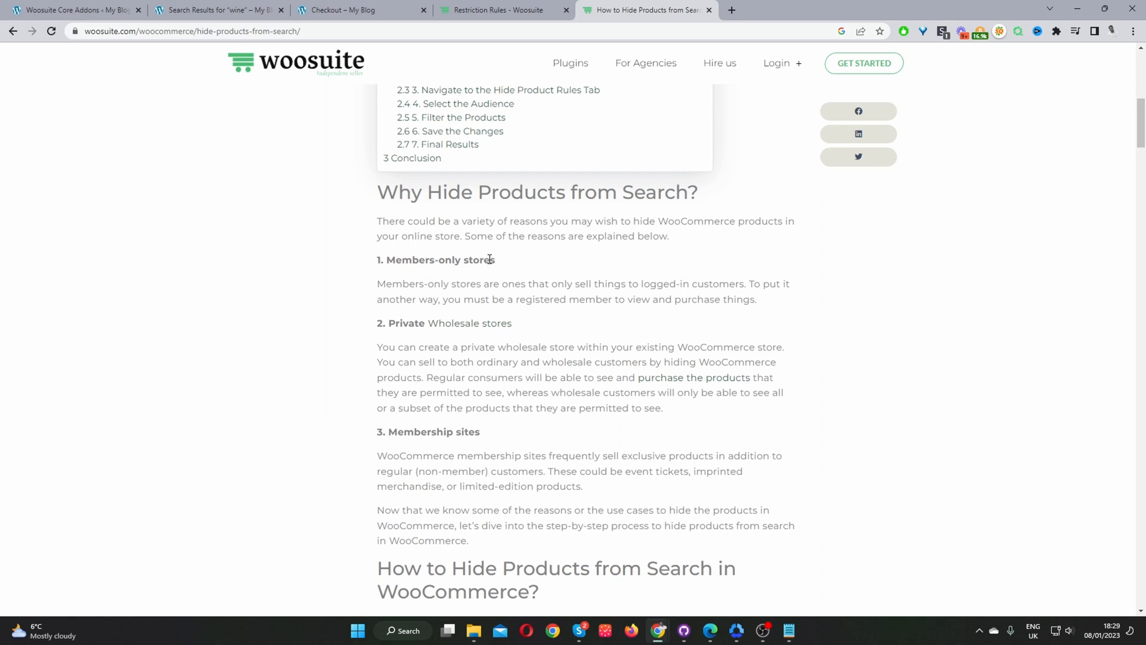
scroll(down, 3)
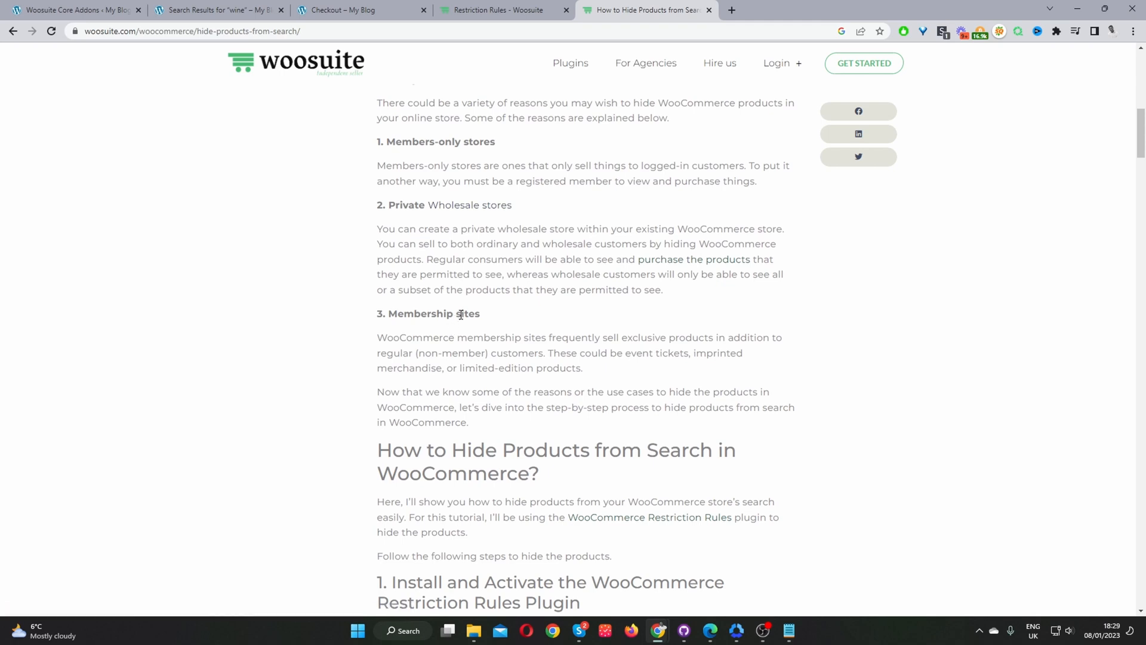
scroll(up, 3)
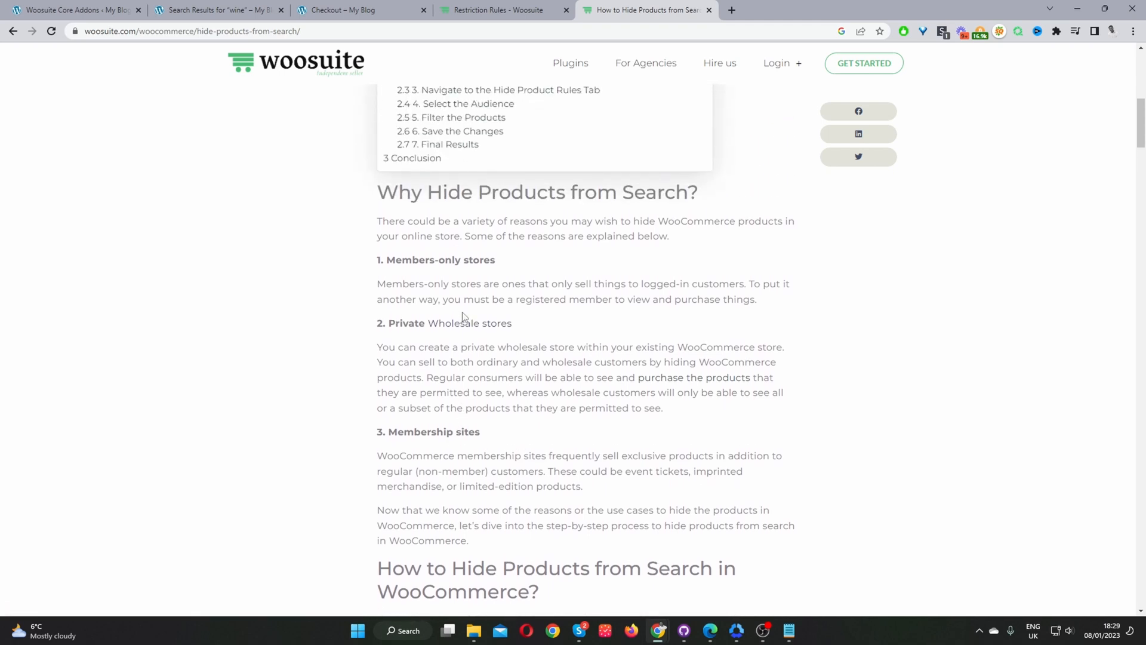
mouse_move(465, 313)
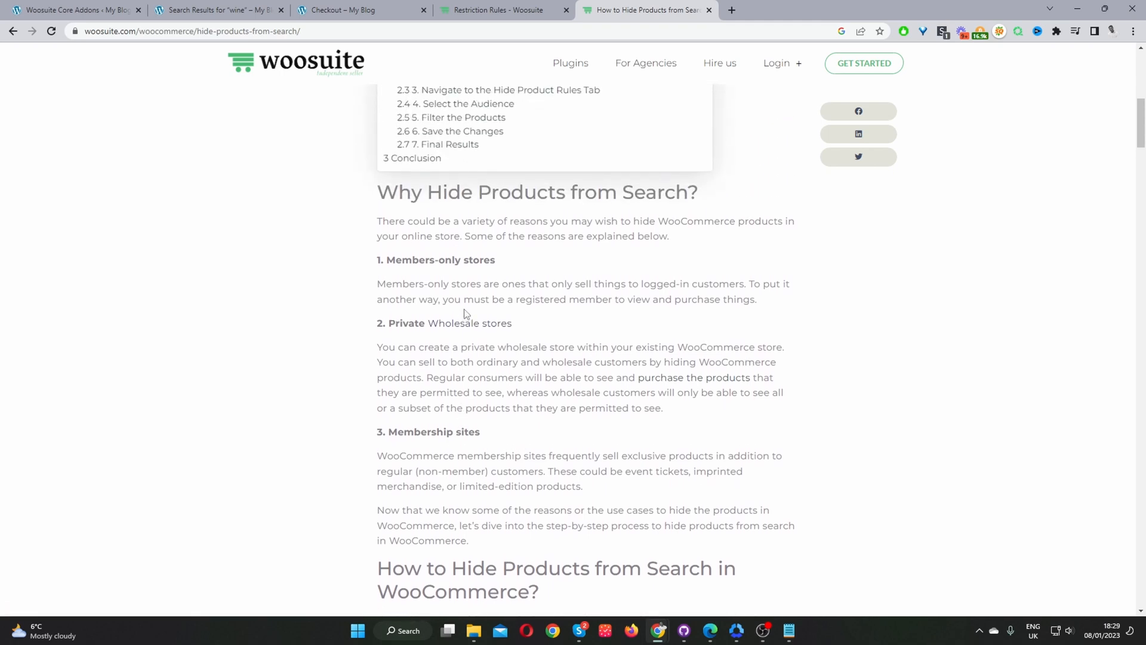
click(496, 9)
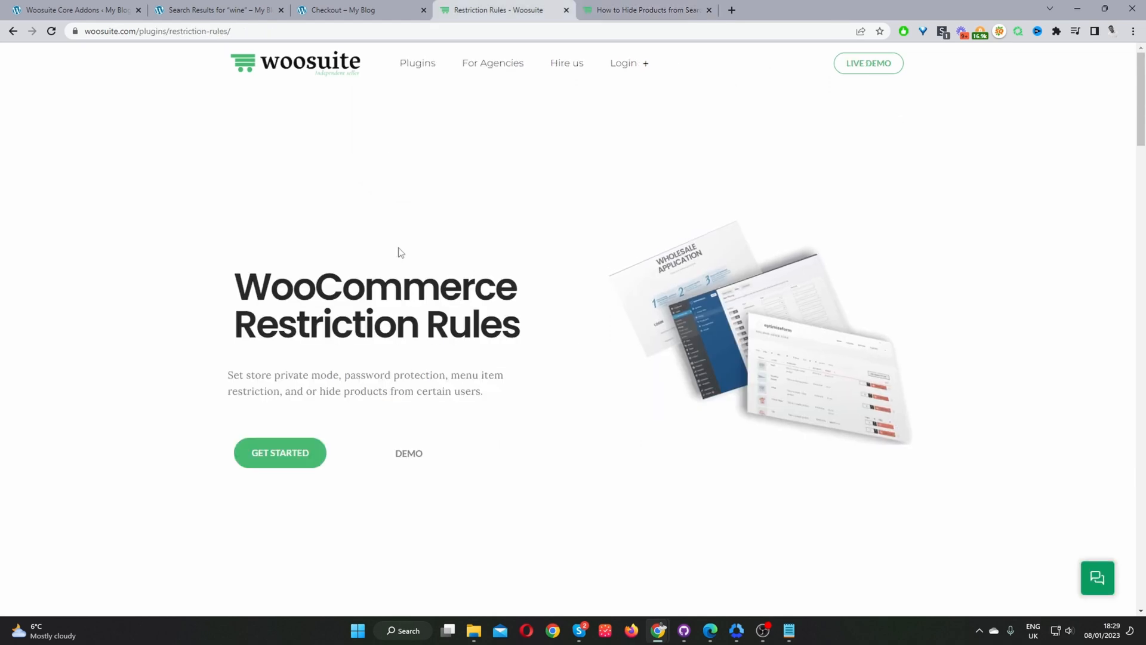
mouse_move(347, 363)
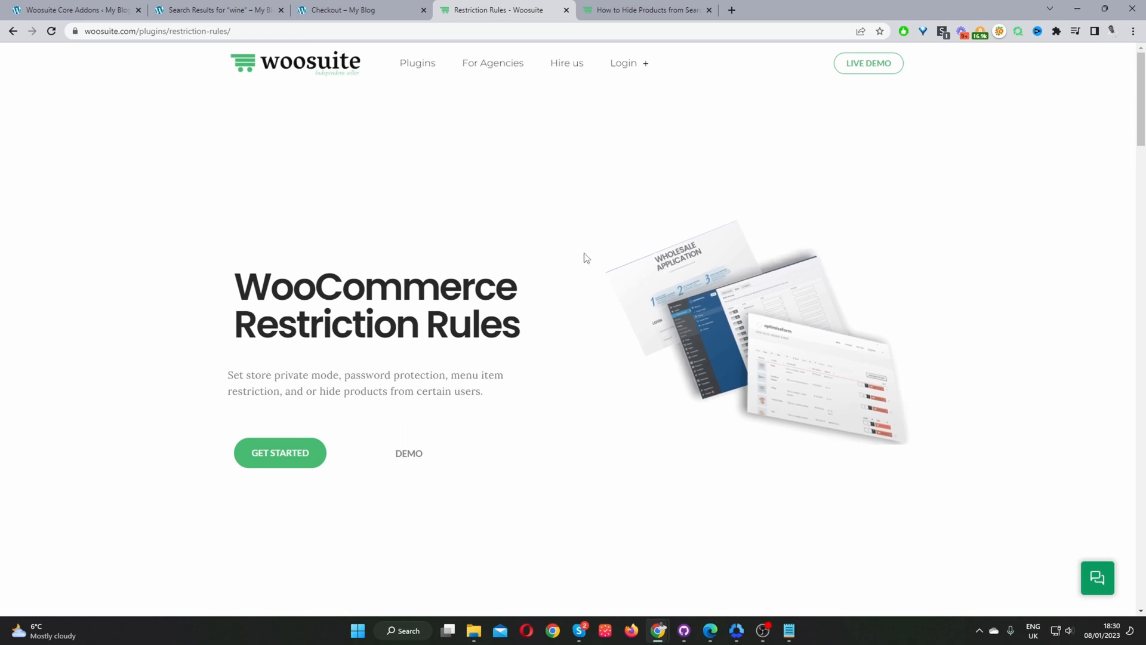
- Install the Restriction Rules addon from Woosuite Addons, turn it ON and open Manage
click(77, 9)
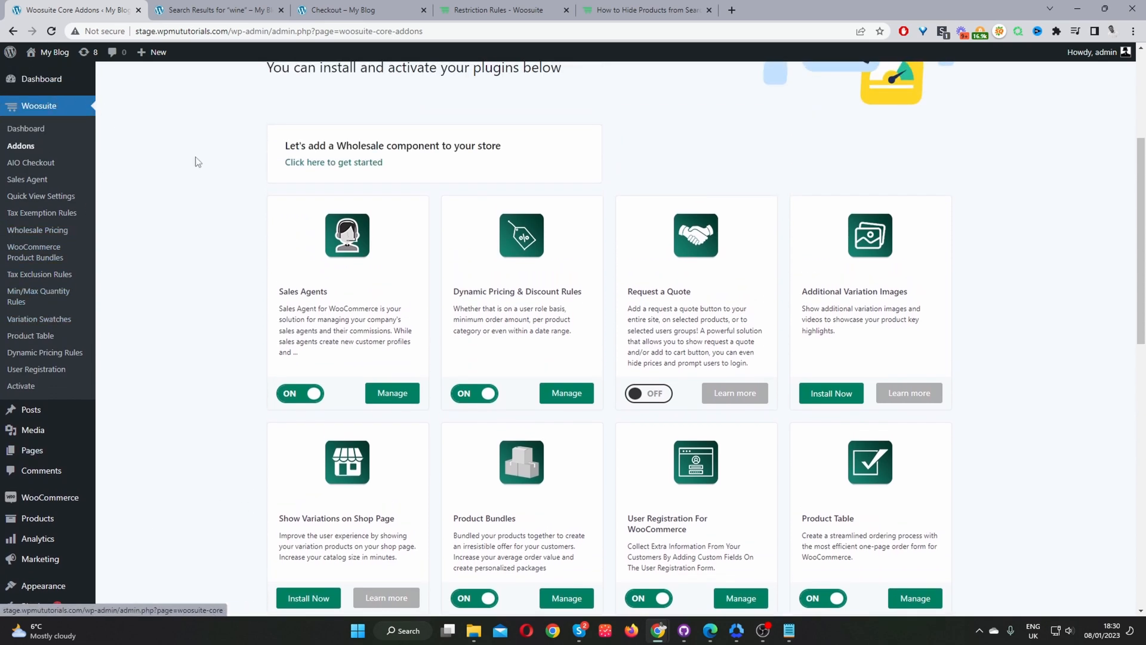
scroll(down, 3)
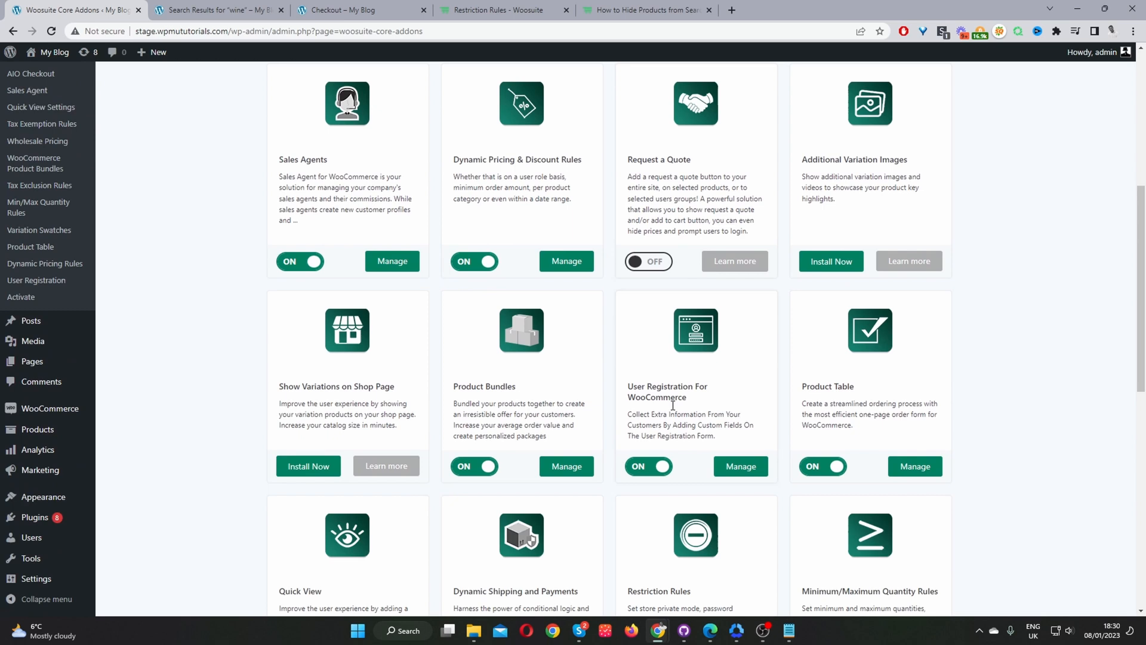
scroll(down, 3)
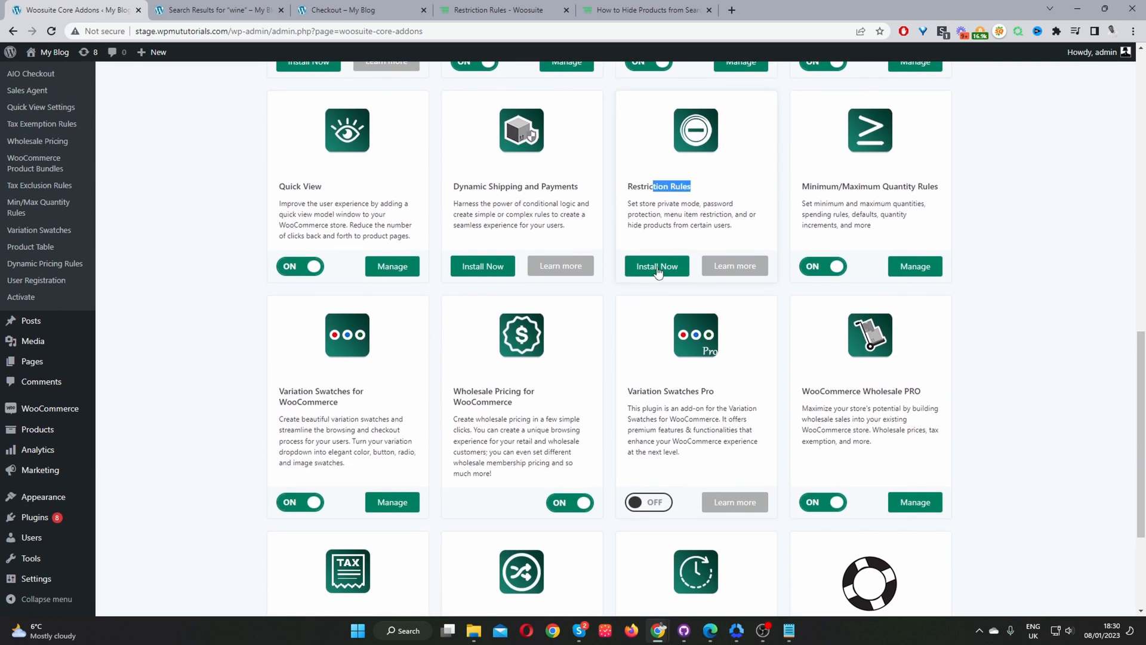
click(656, 266)
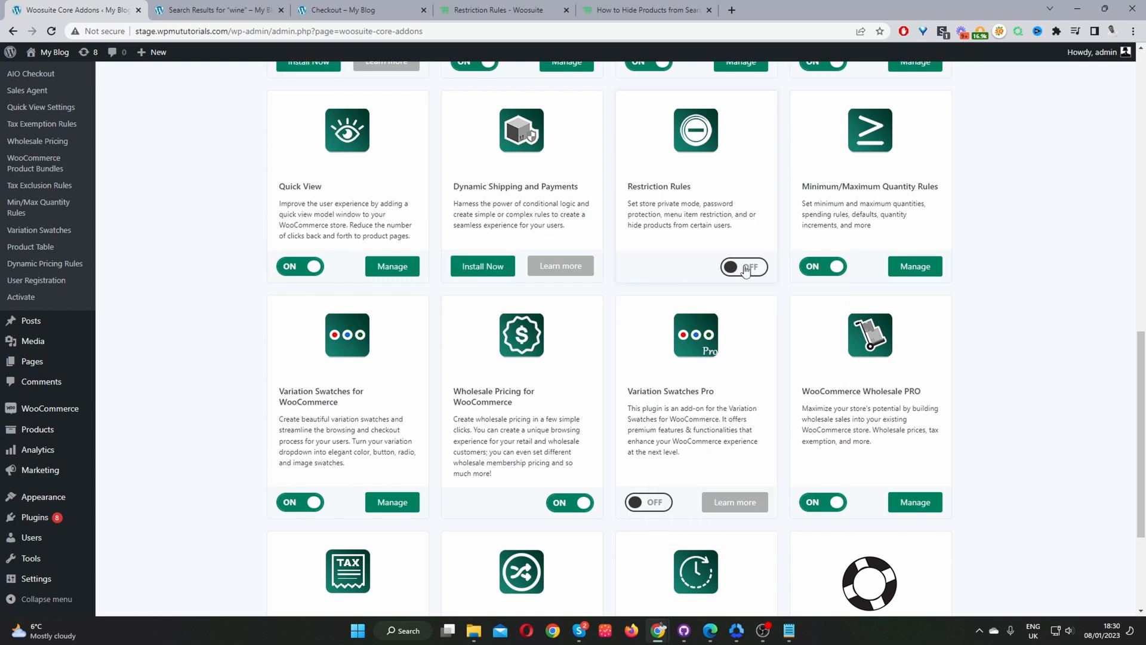
click(736, 268)
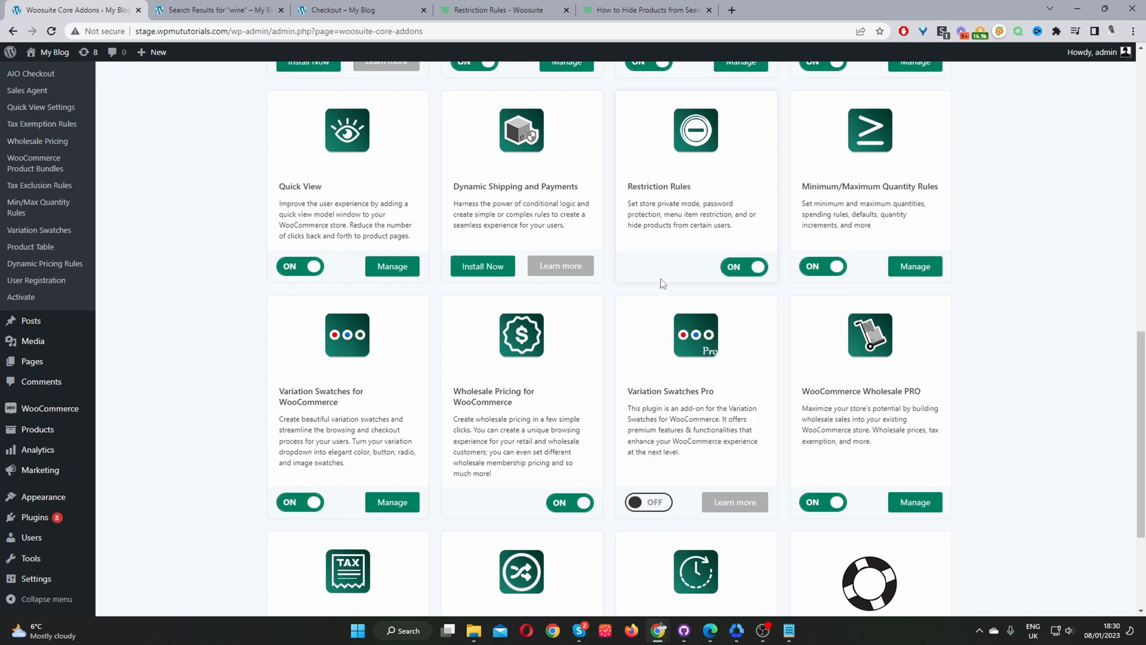
mouse_move(741, 274)
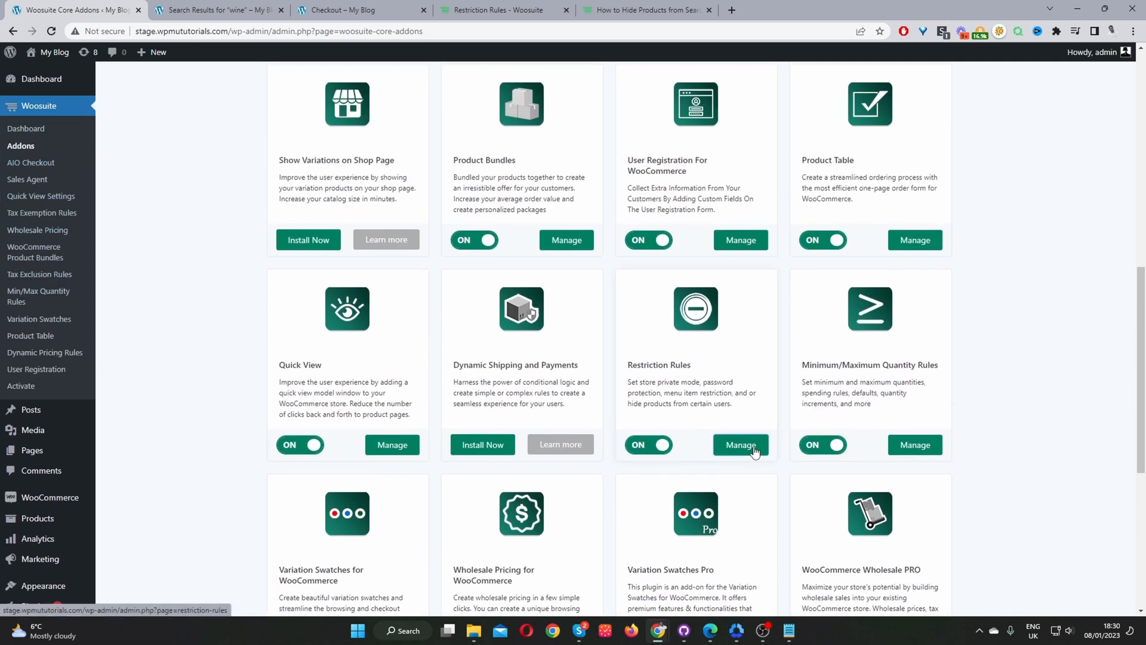
click(741, 444)
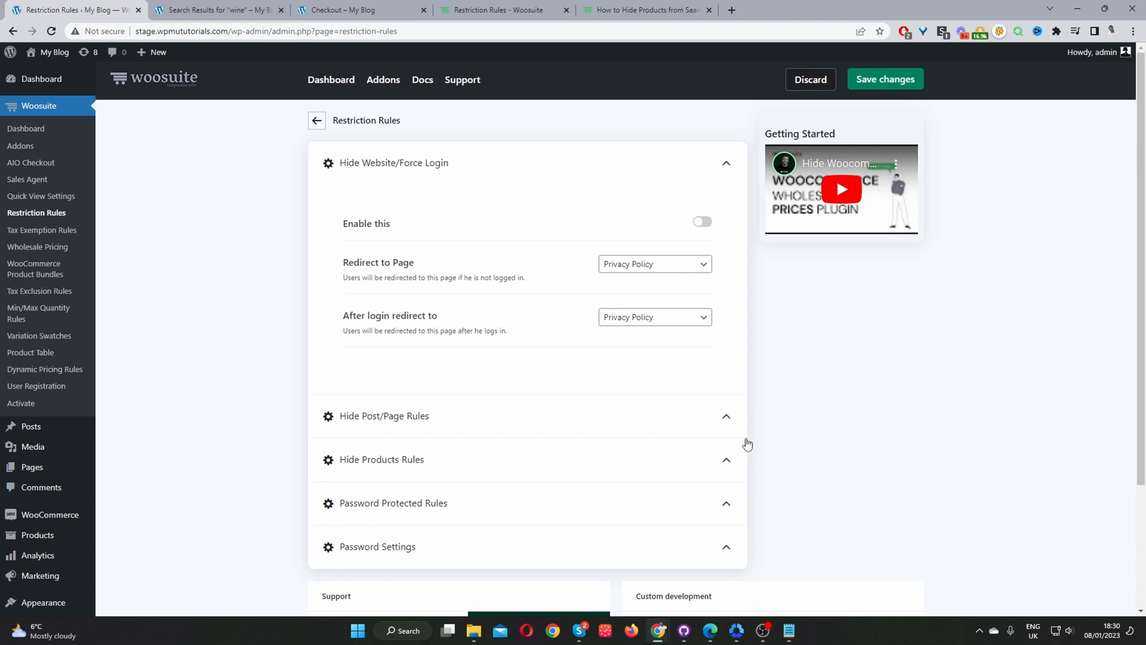
- Review the storefront "wine" search results to confirm wine 2 and wine 1 are both listed
click(218, 11)
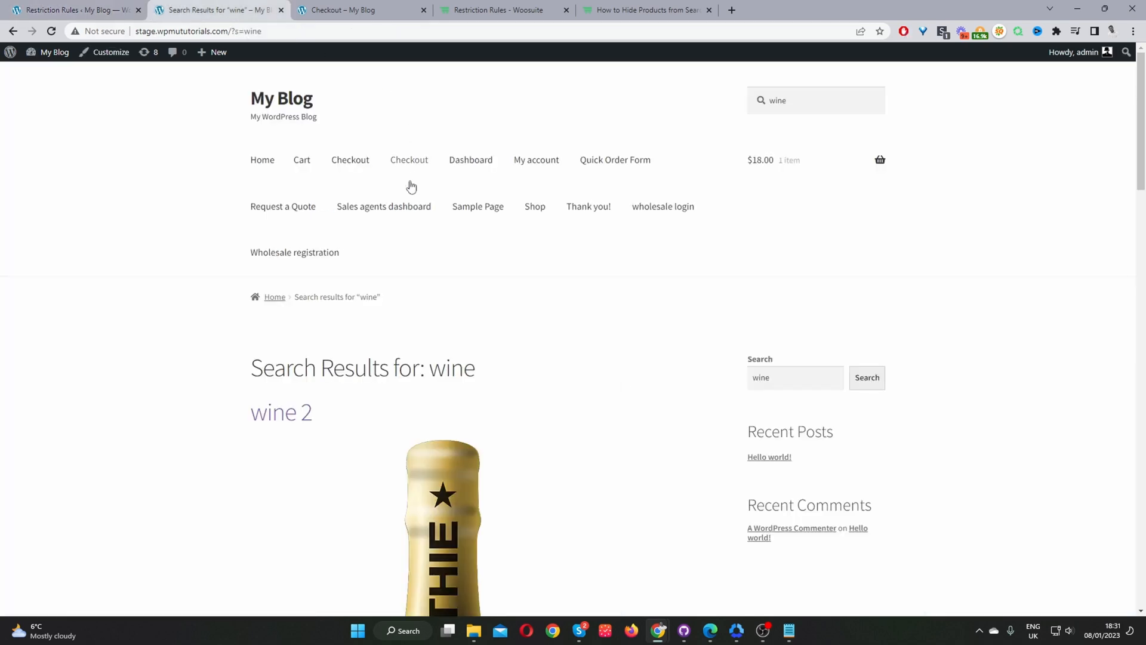
scroll(down, 3)
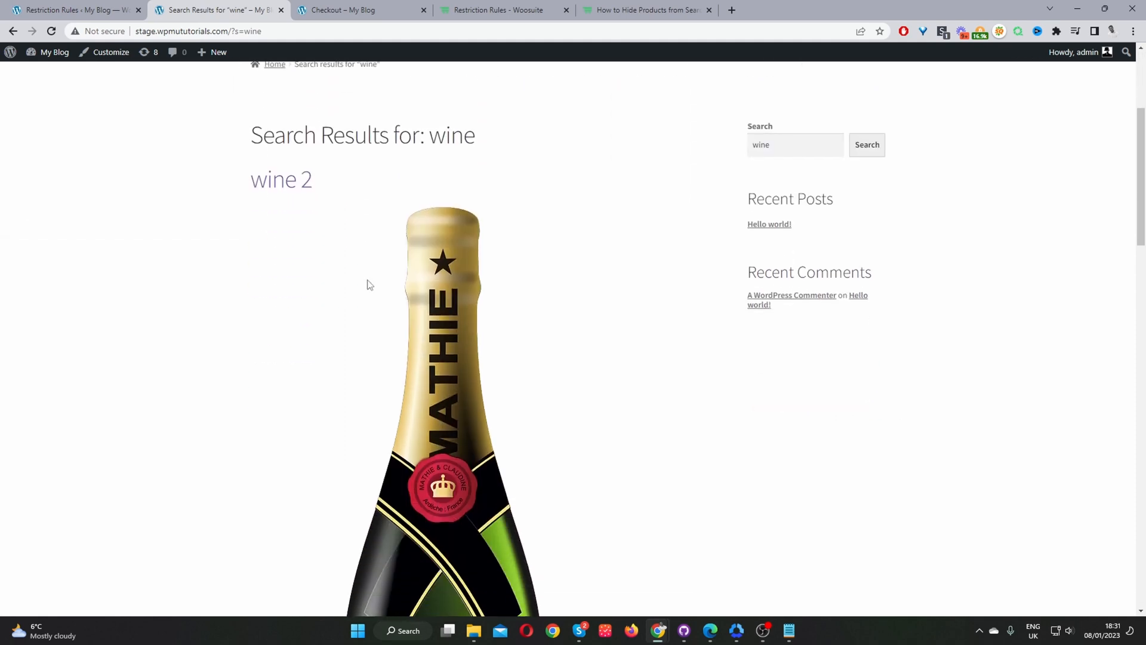
scroll(down, 3)
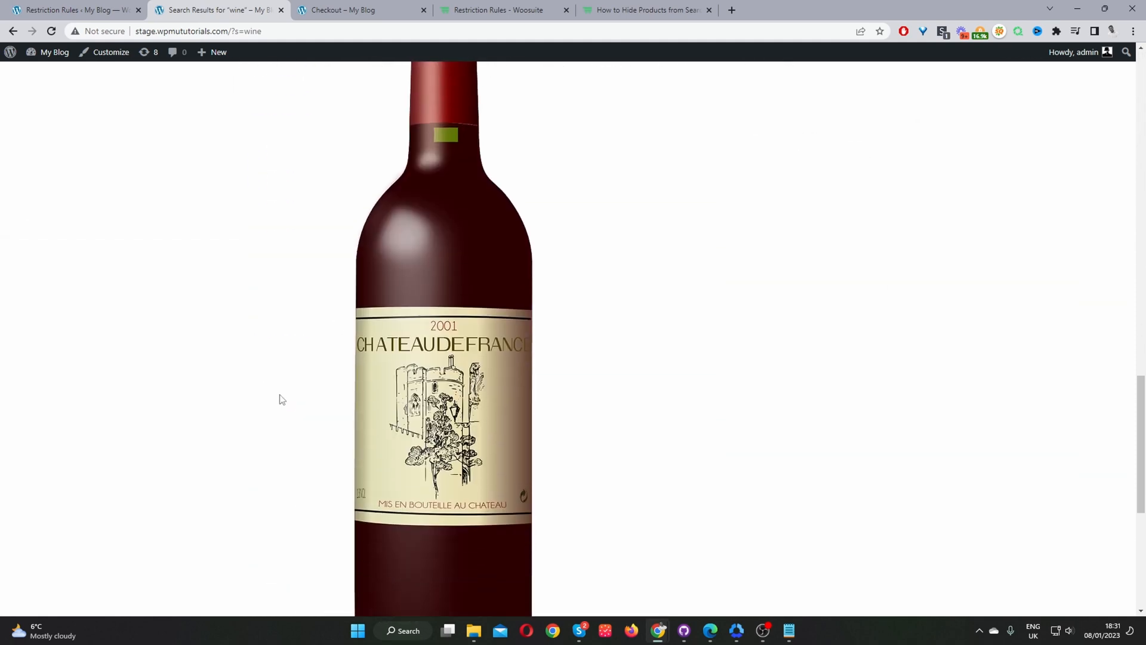
scroll(down, 3)
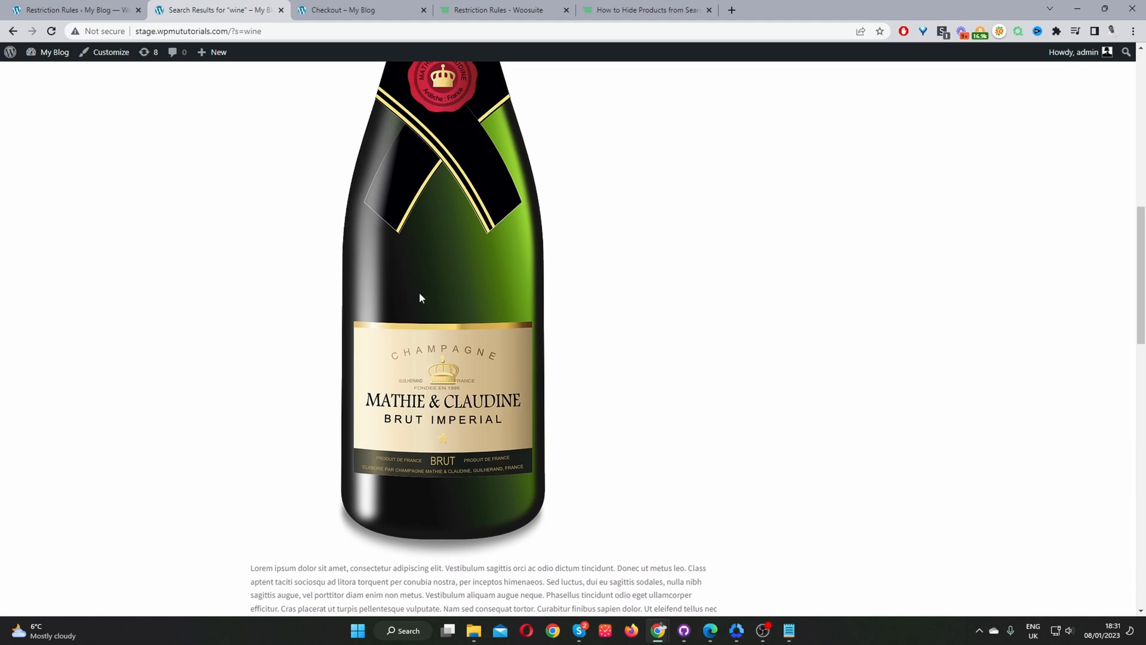
mouse_move(418, 305)
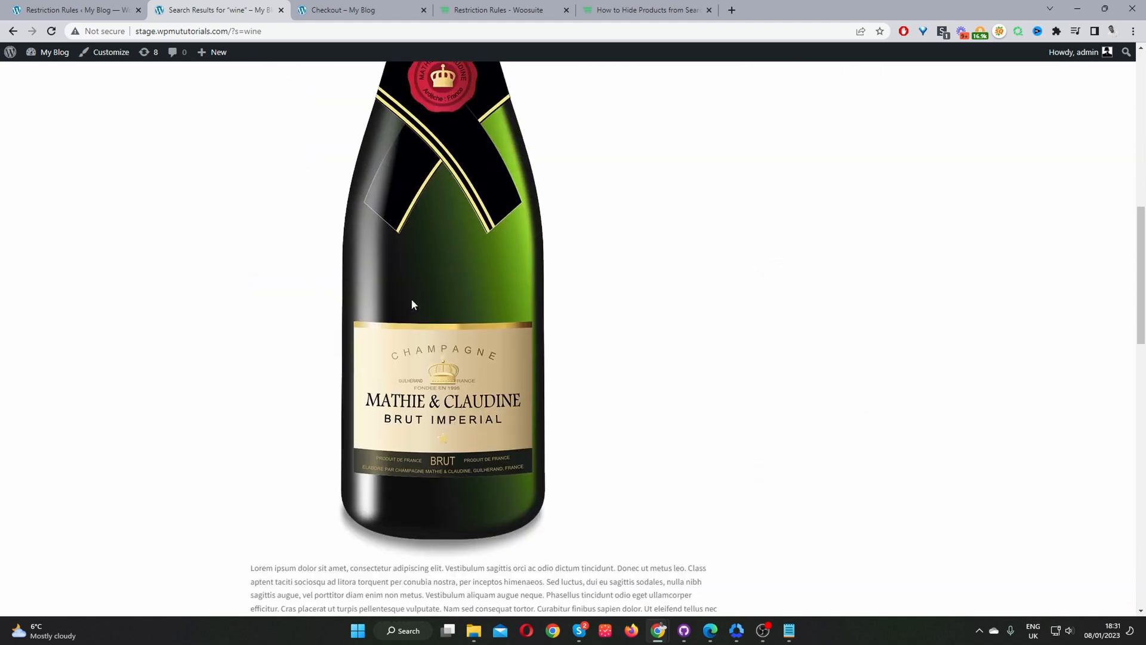
scroll(down, 3)
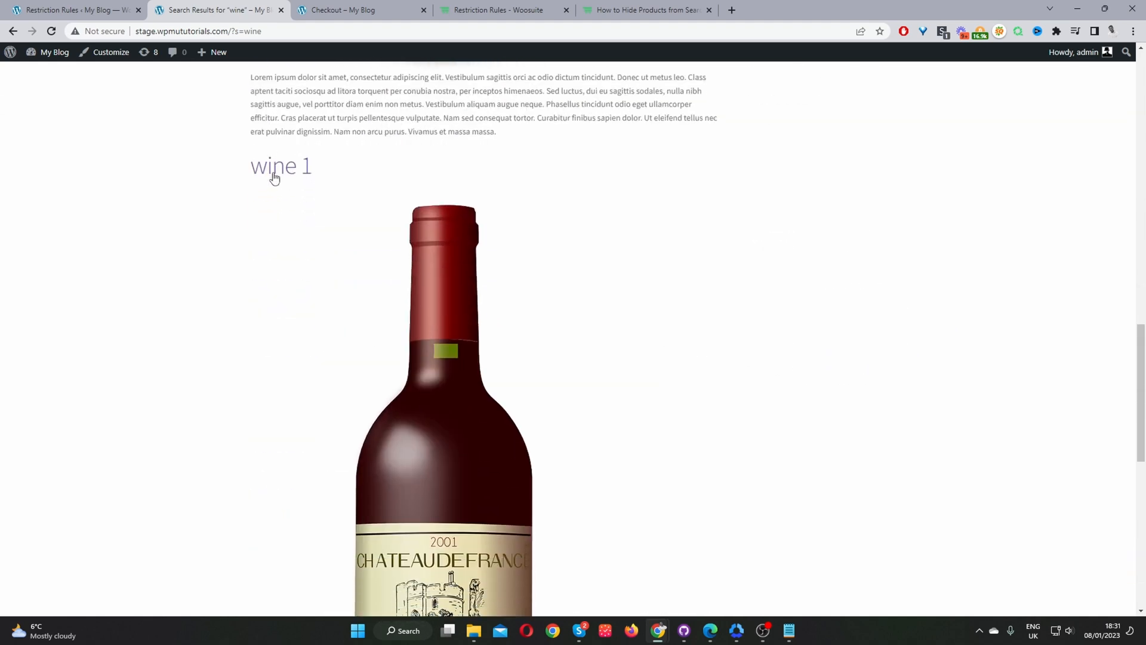
scroll(down, 3)
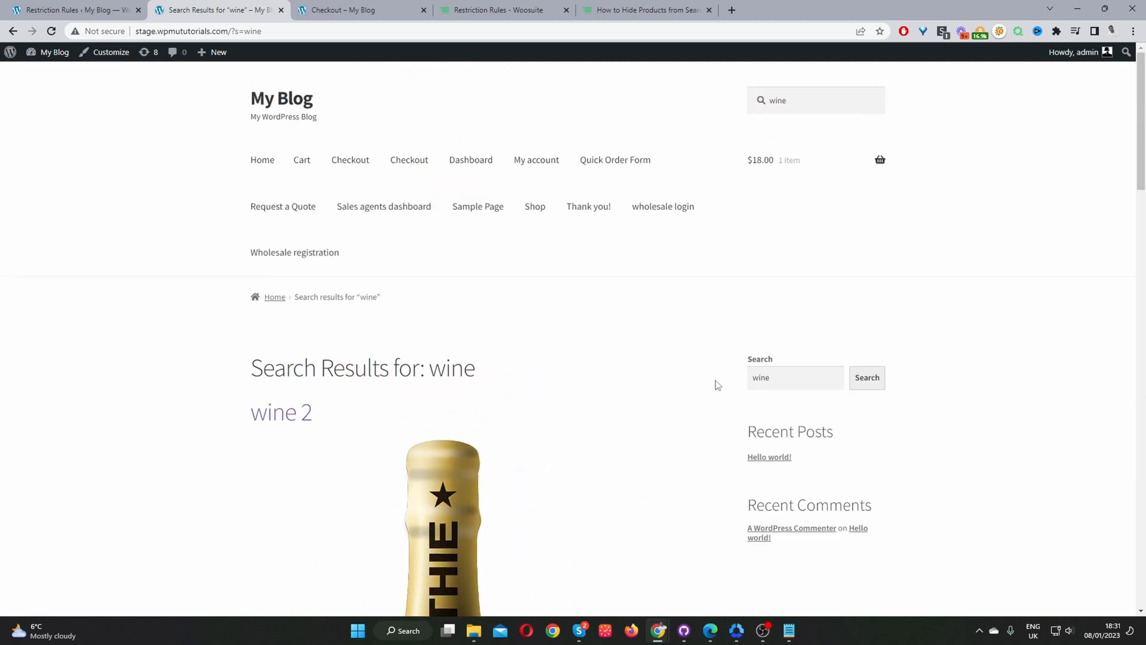
scroll(down, 3)
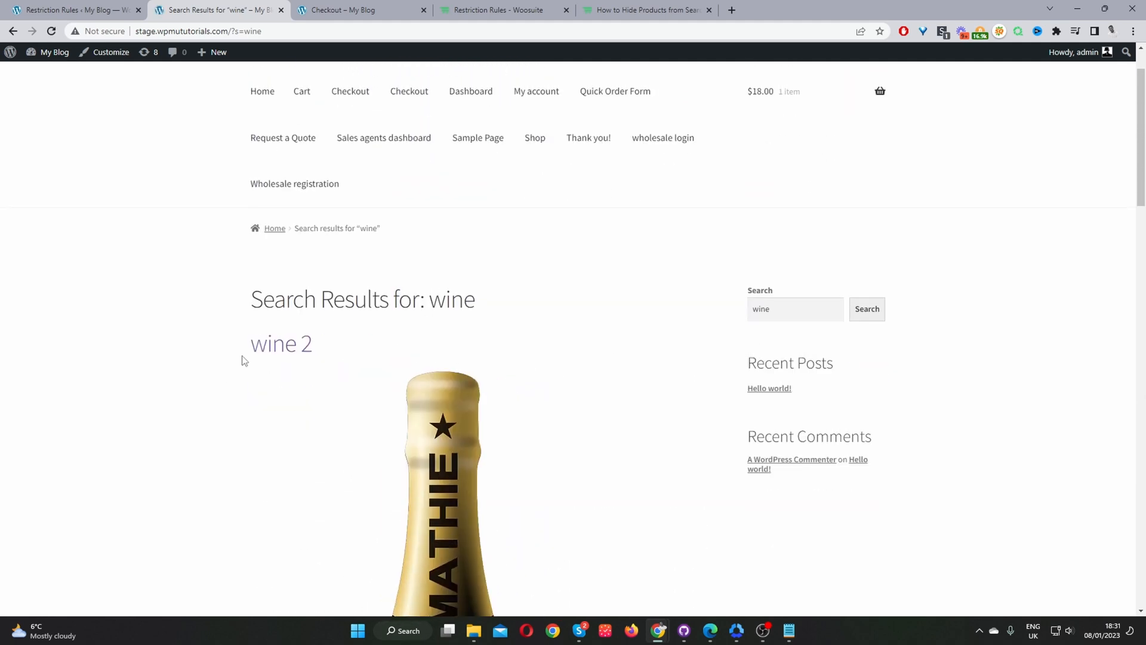
scroll(down, 3)
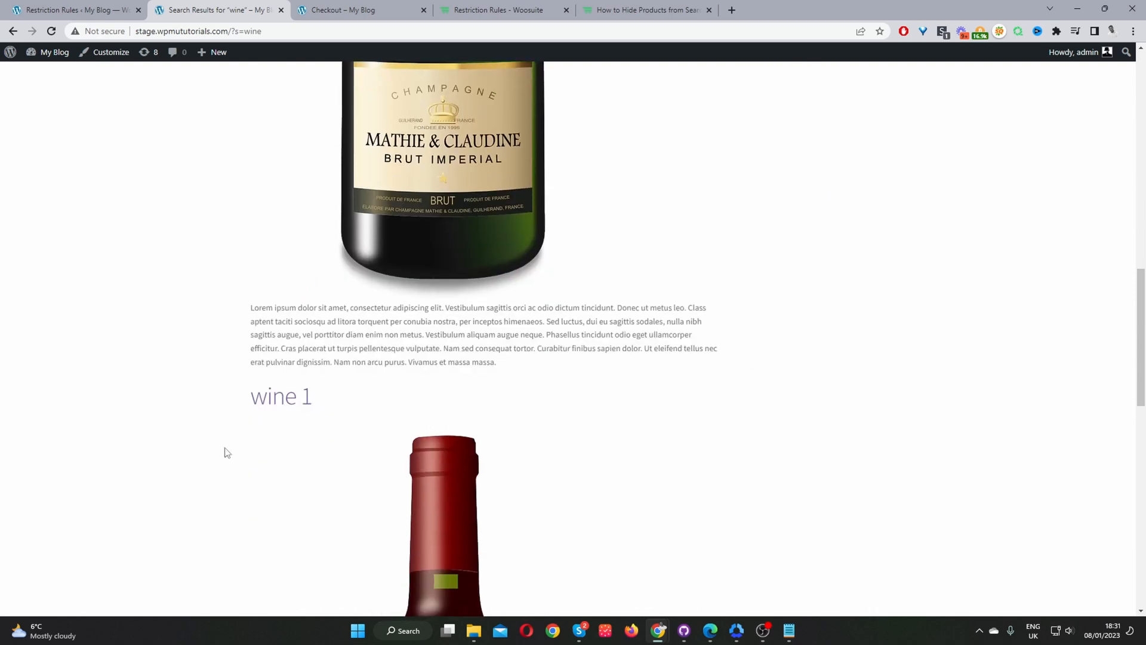
mouse_move(262, 411)
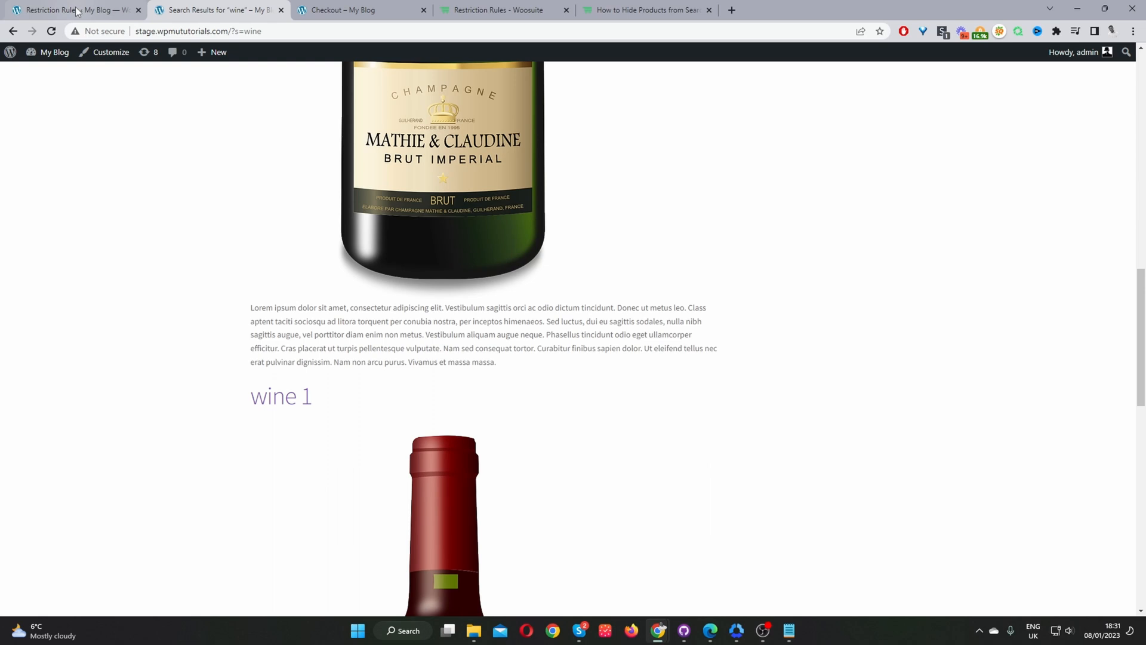
- Expand Hide Products Rules and set Applies To to Guests
click(66, 9)
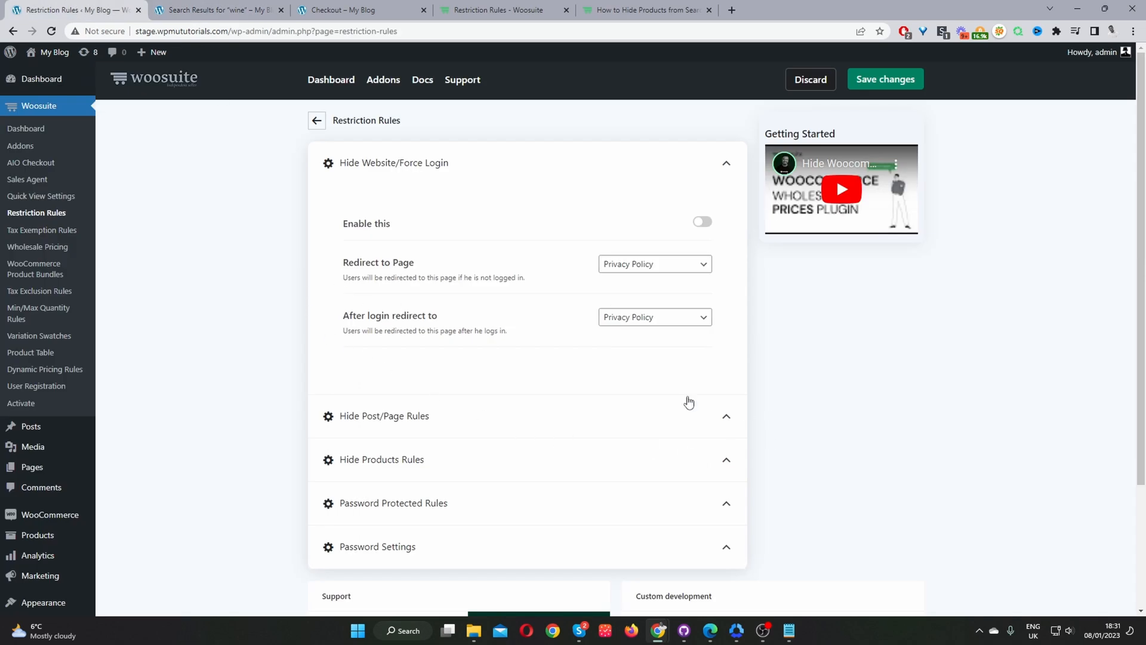
mouse_move(346, 473)
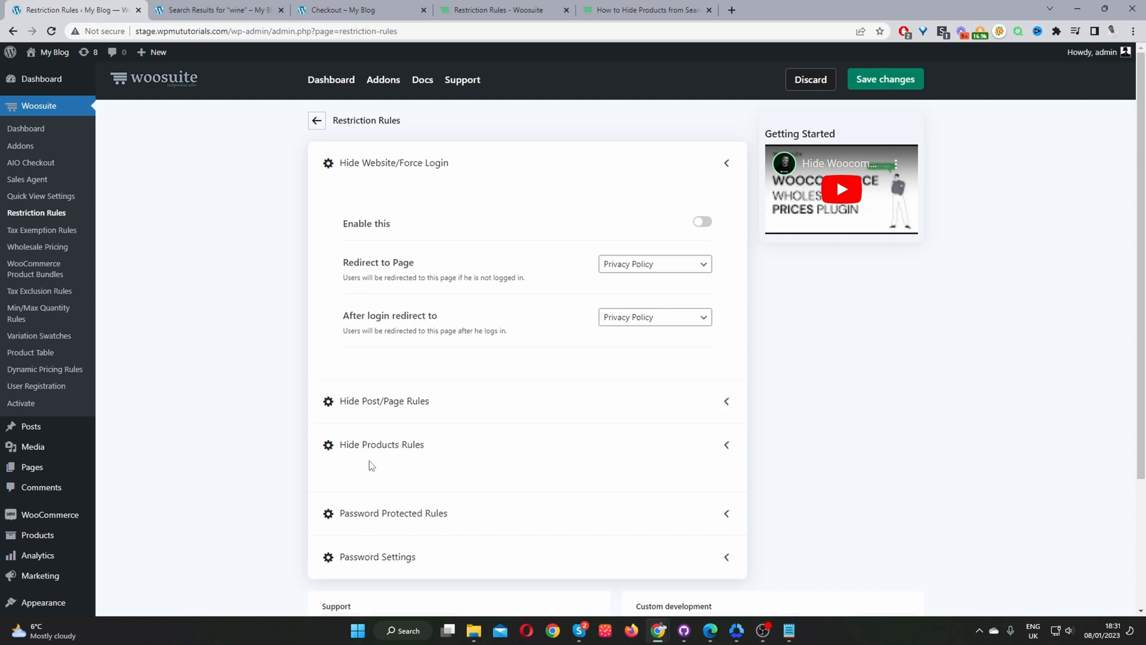
click(382, 444)
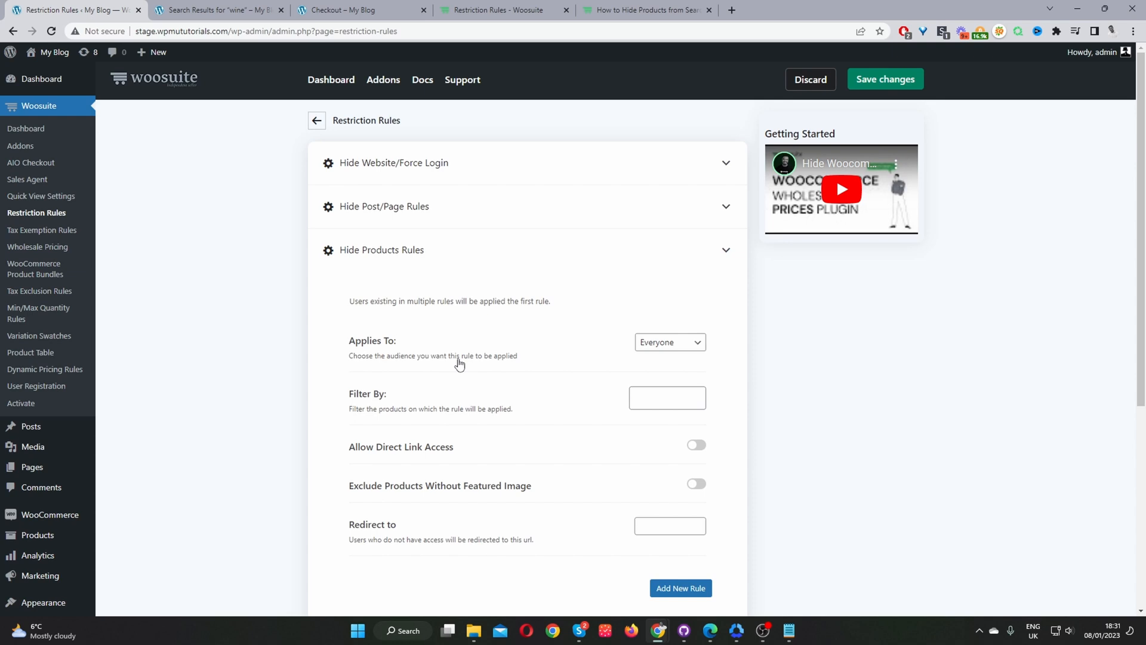
mouse_move(496, 359)
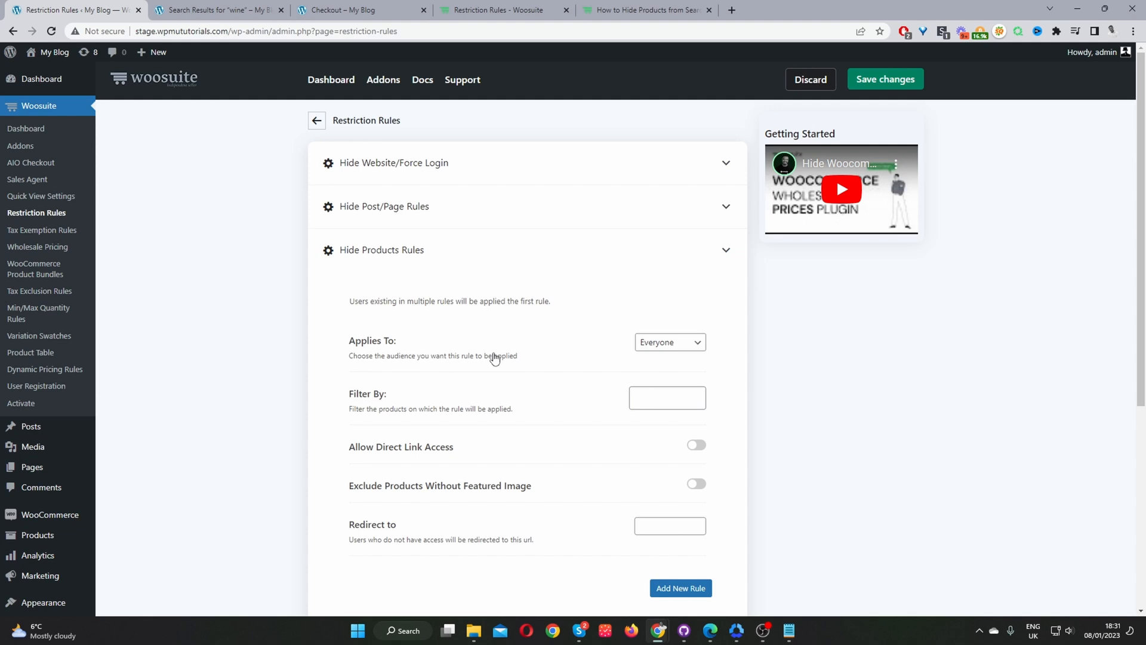
mouse_move(626, 351)
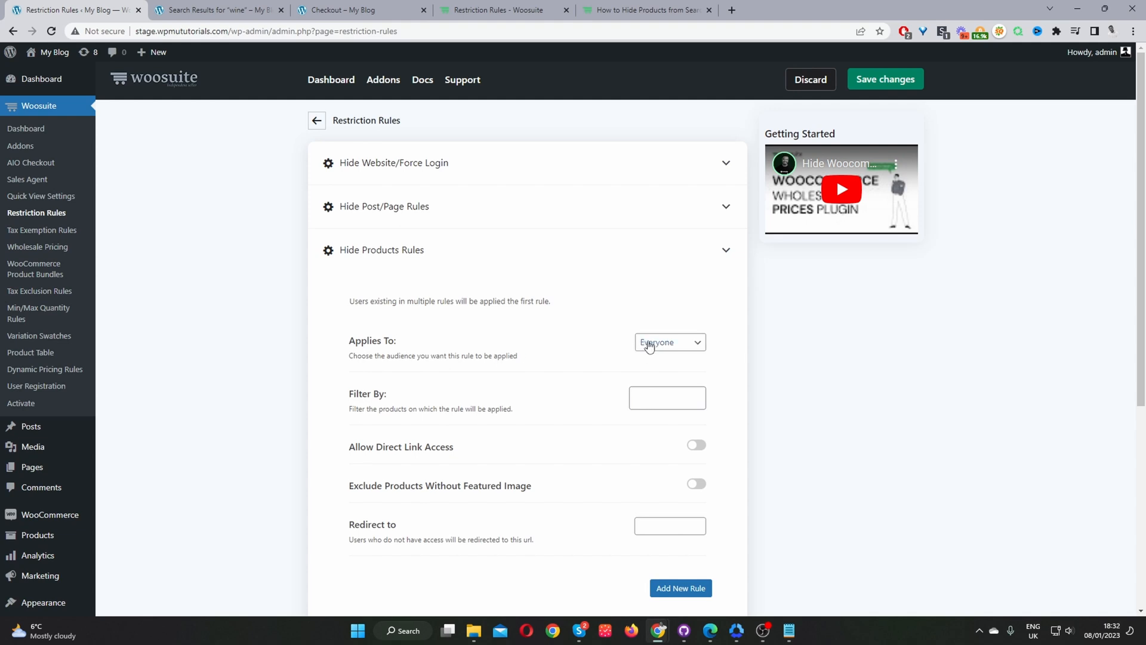
mouse_move(649, 348)
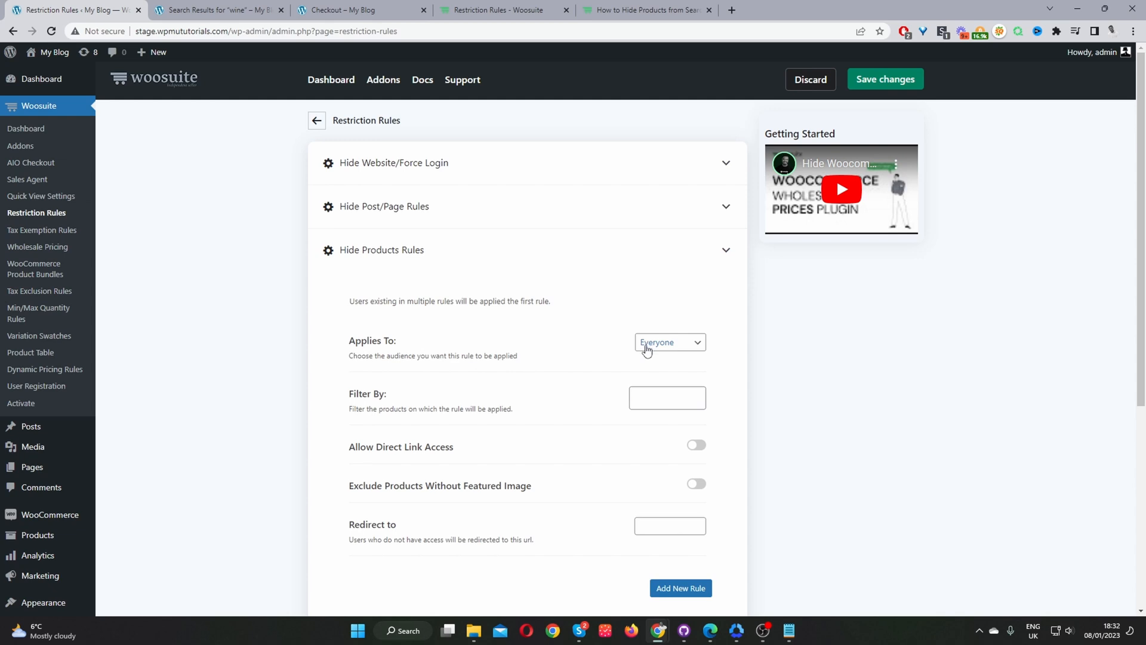
mouse_move(659, 347)
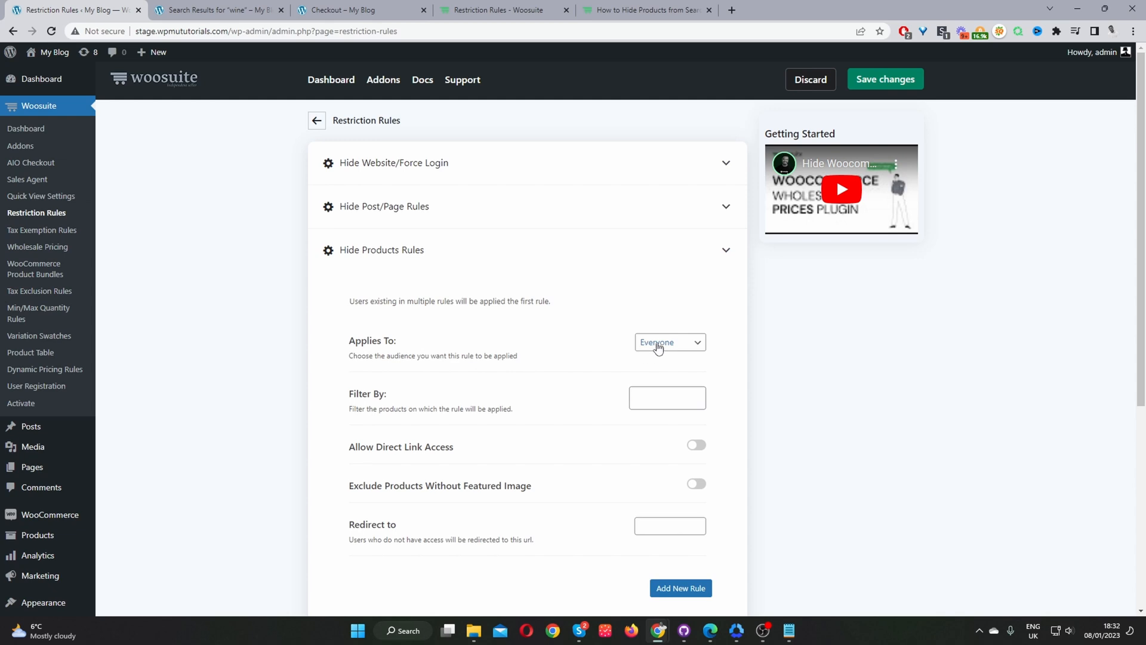
click(670, 341)
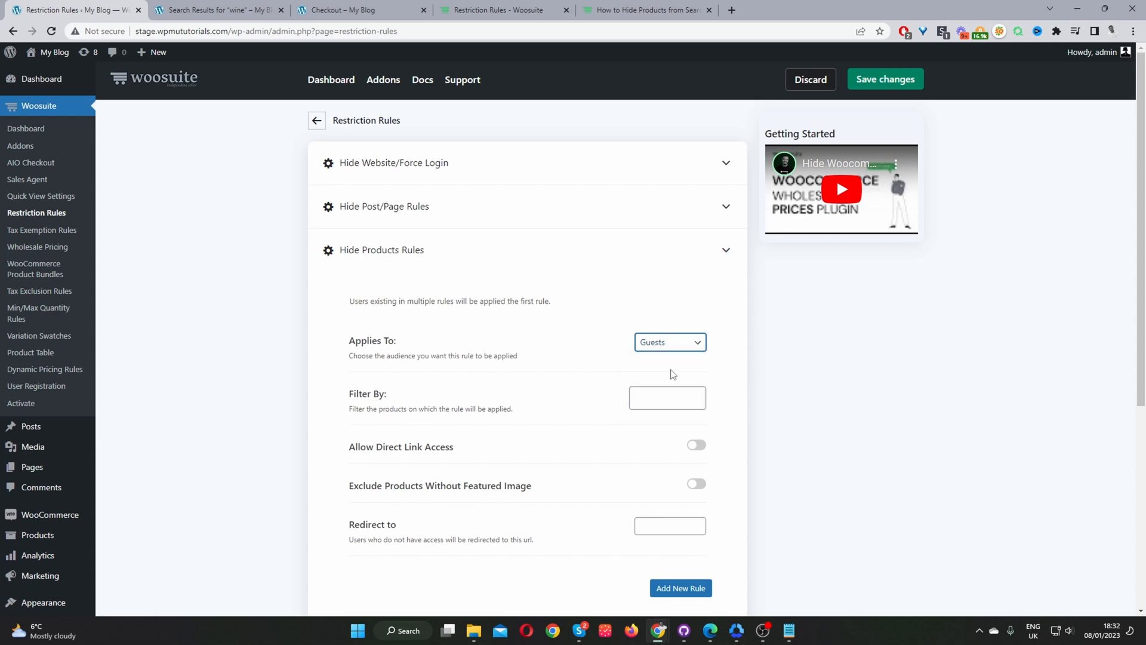
mouse_move(700, 368)
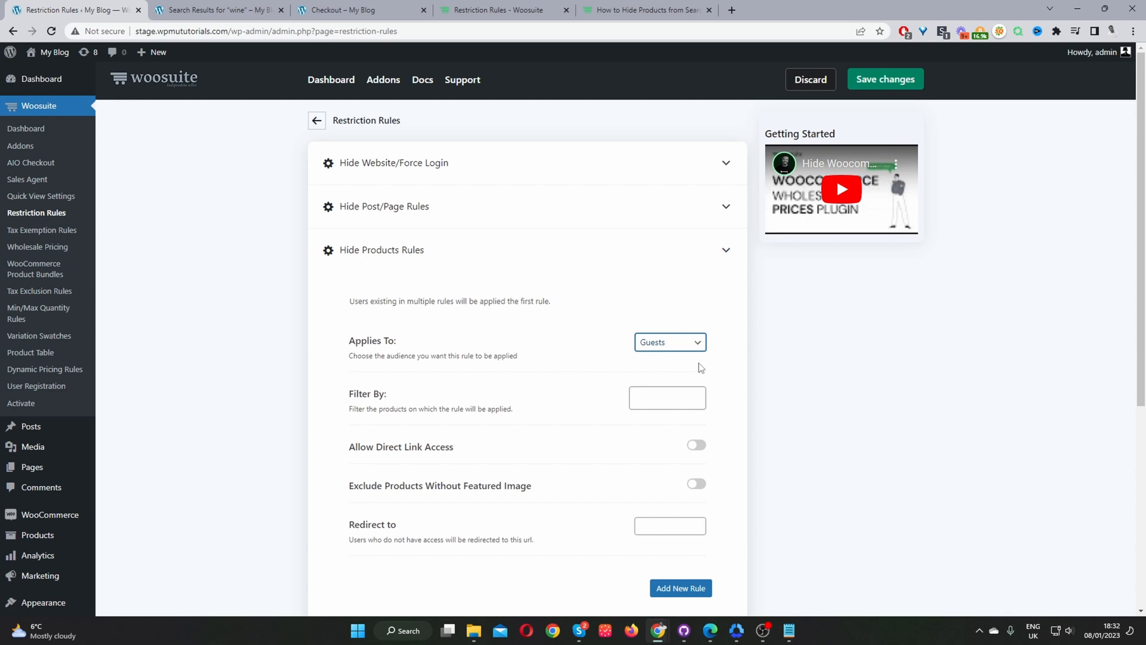
mouse_move(668, 342)
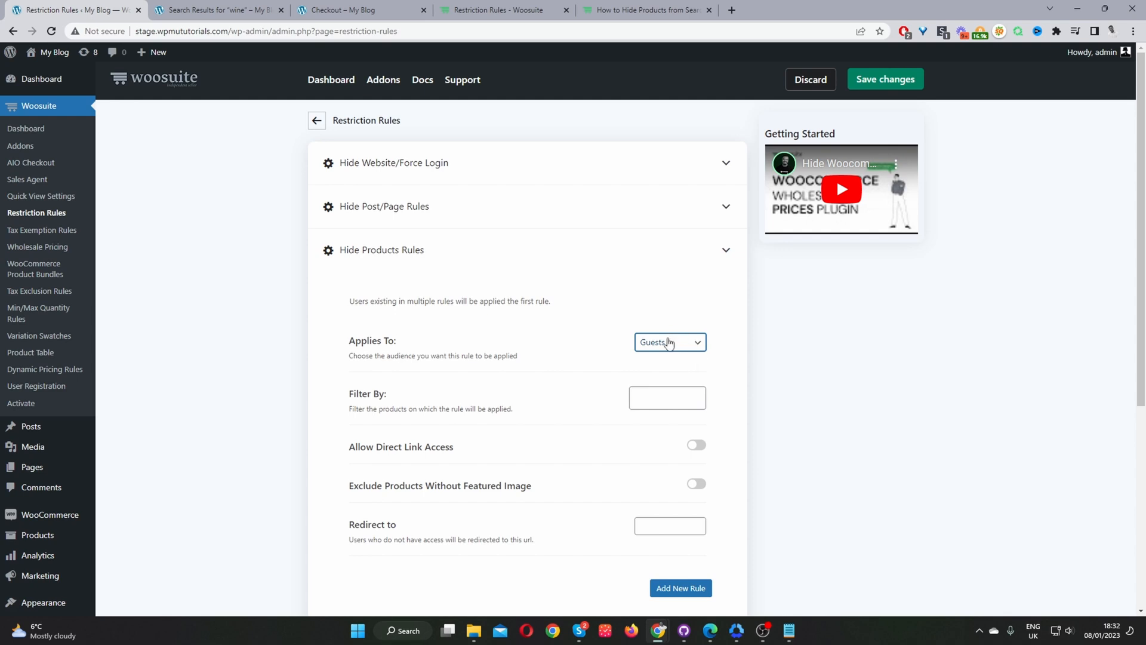
click(671, 341)
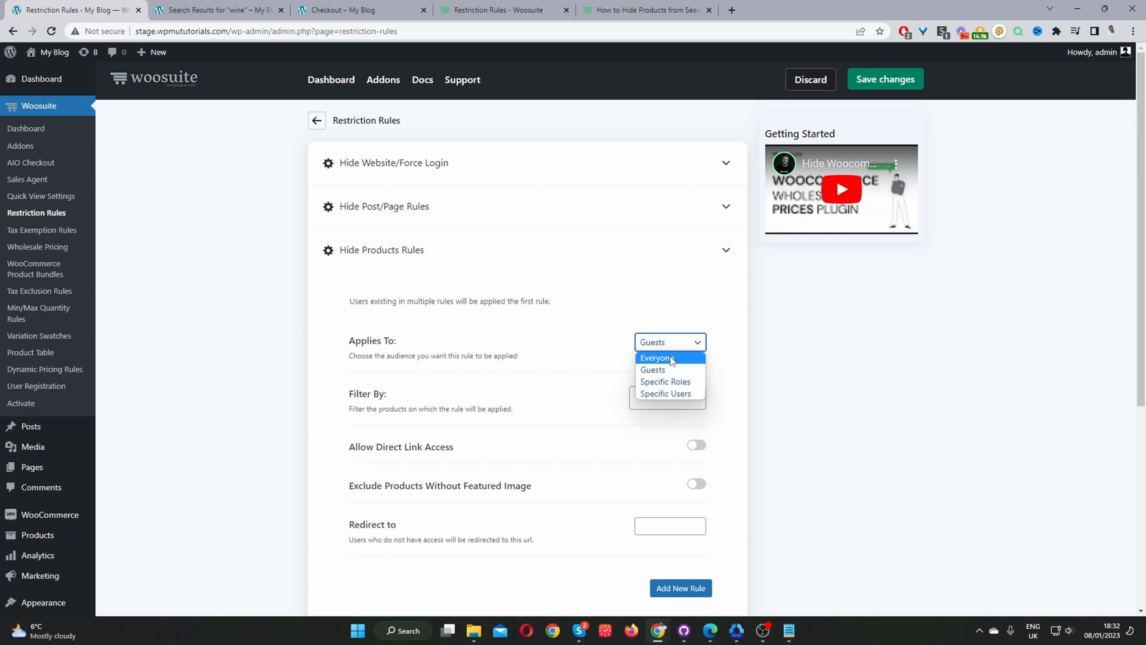
mouse_move(659, 370)
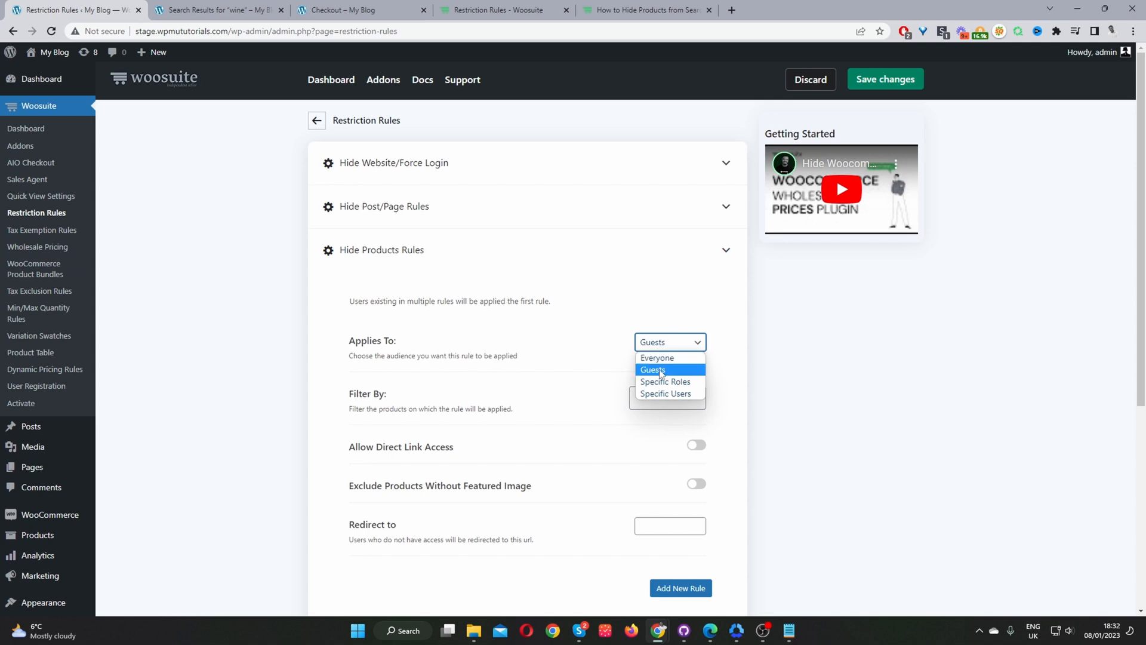
mouse_move(665, 385)
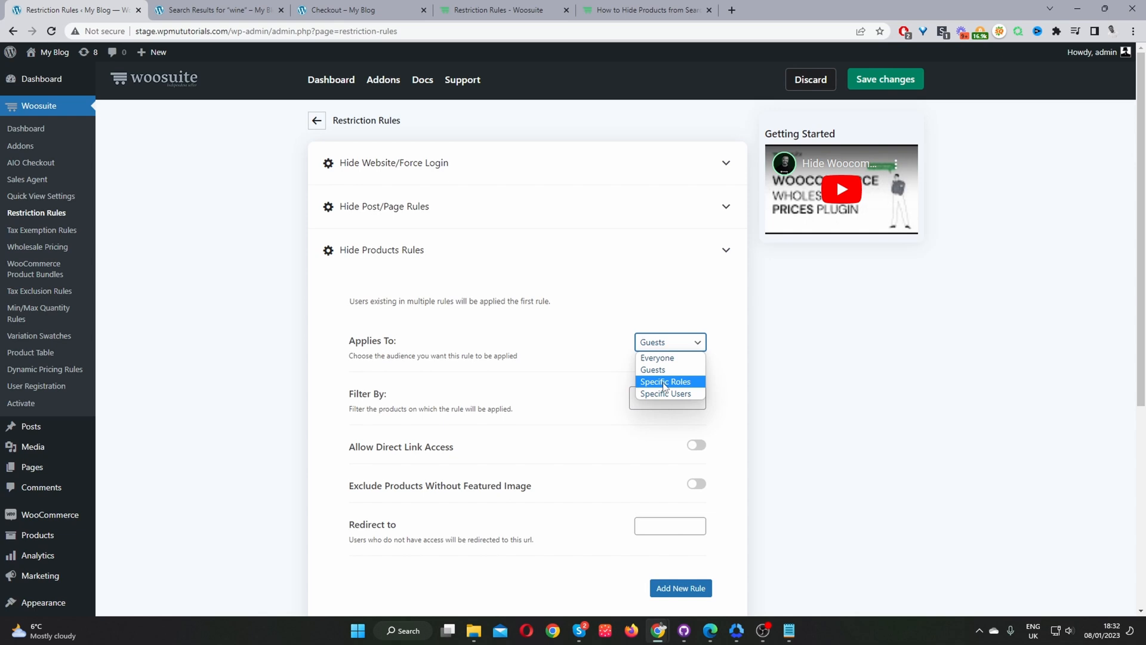
mouse_move(666, 398)
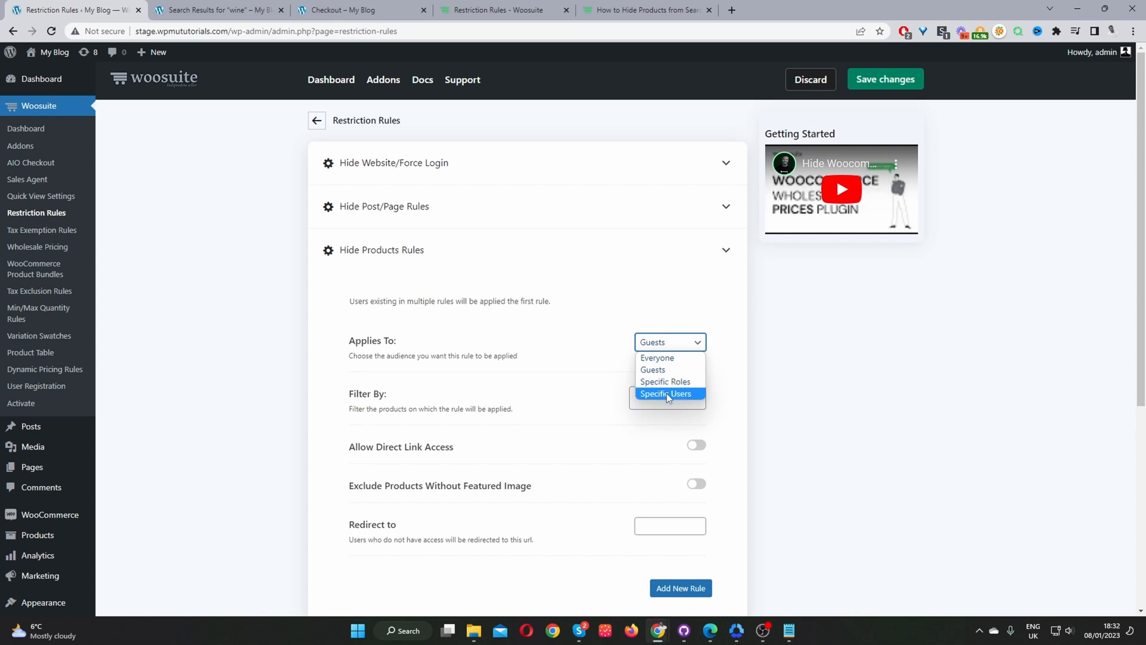
click(667, 397)
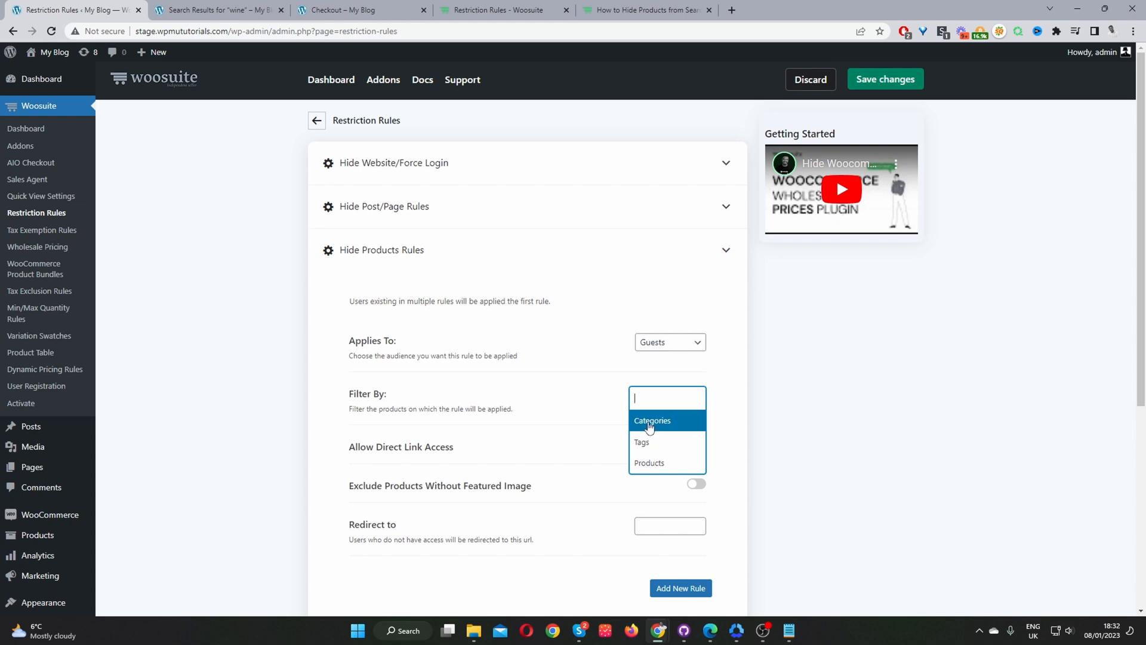
mouse_move(673, 422)
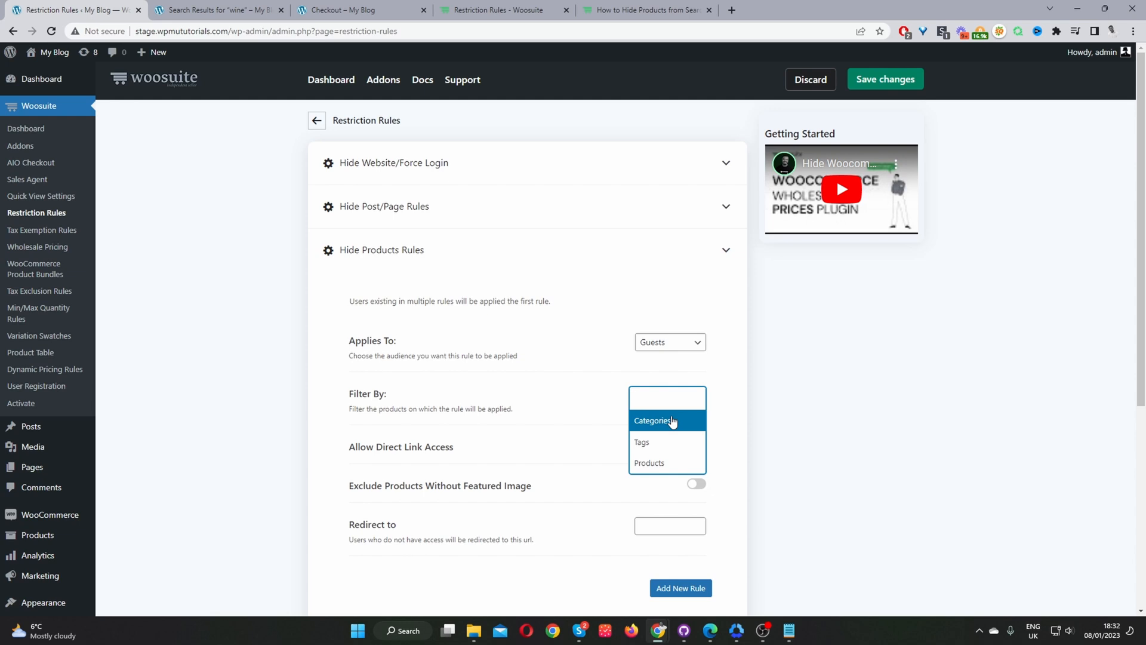
mouse_move(655, 471)
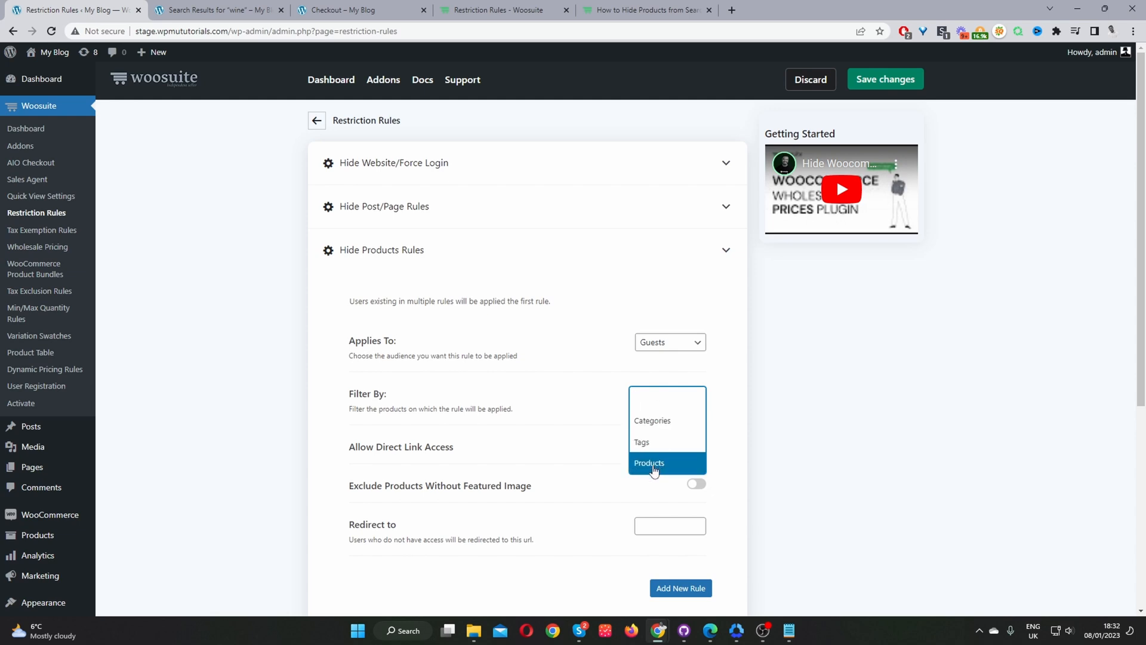
- Set Filter By to Products and search "wine" to pick wine 1 to hide
click(650, 464)
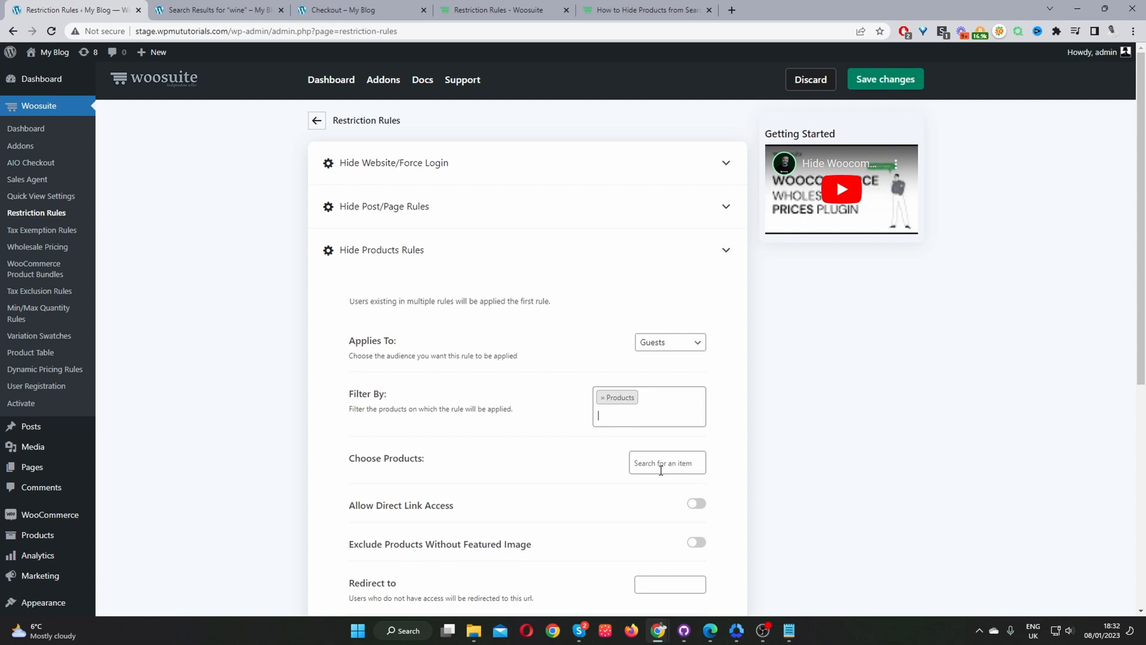
text(w)
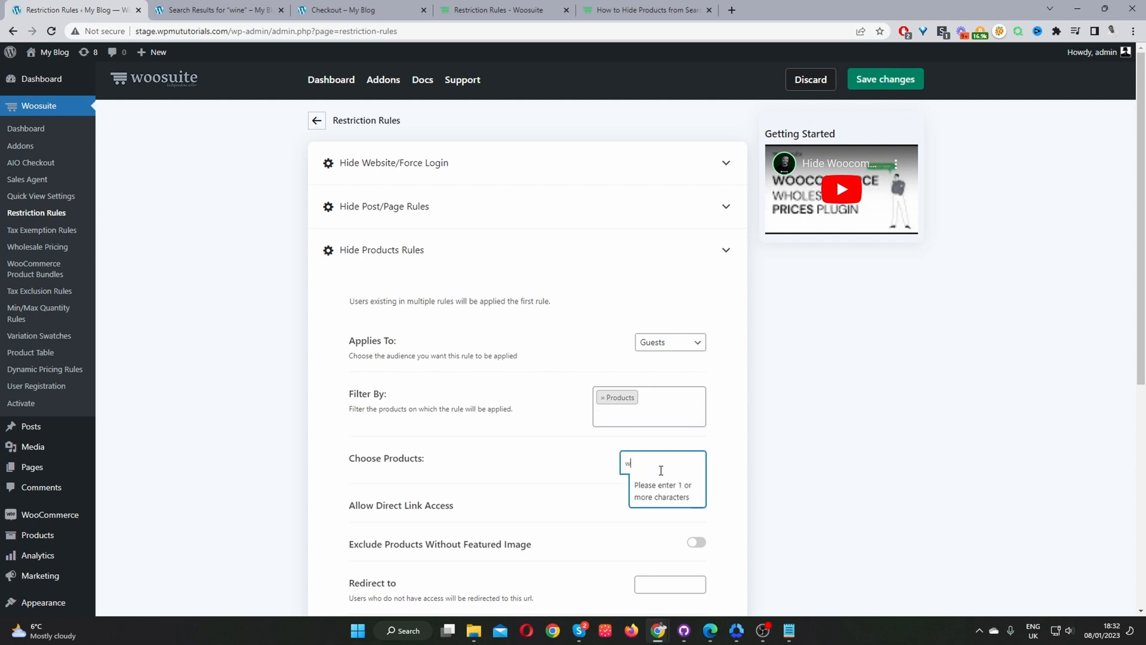
text(ine 1)
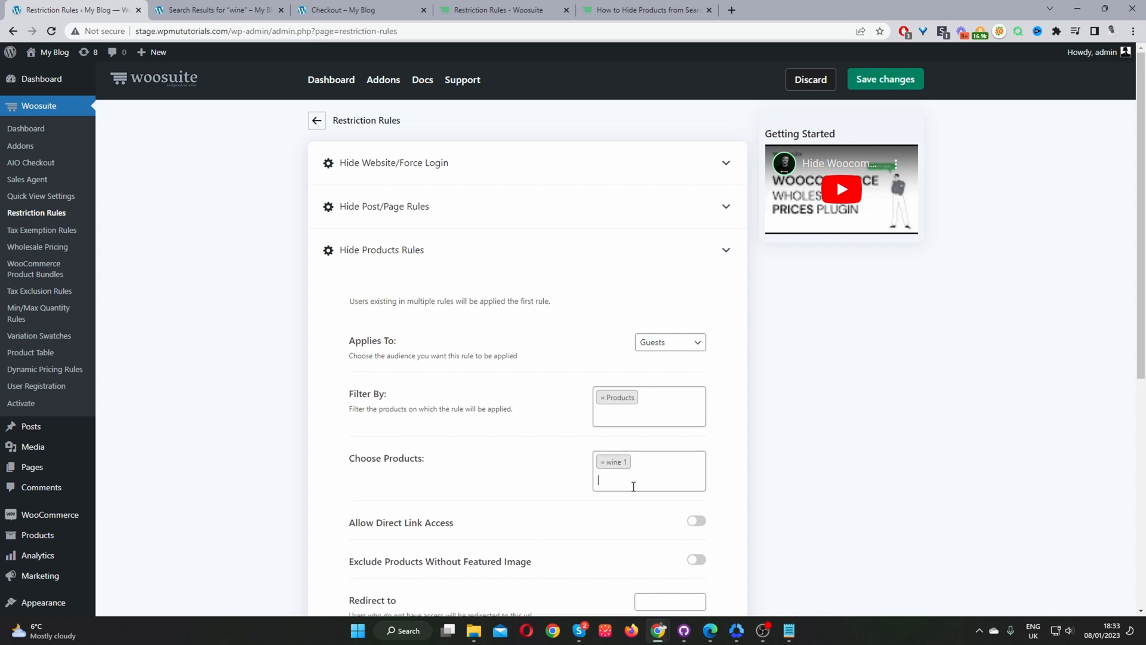
mouse_move(893, 461)
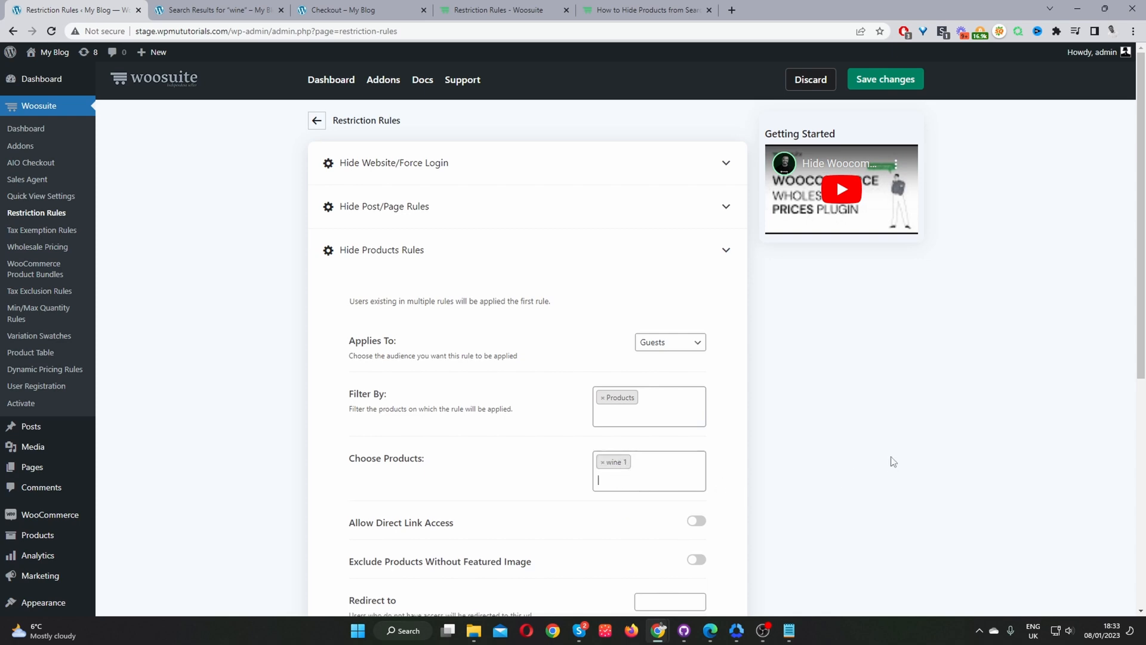
scroll(down, 3)
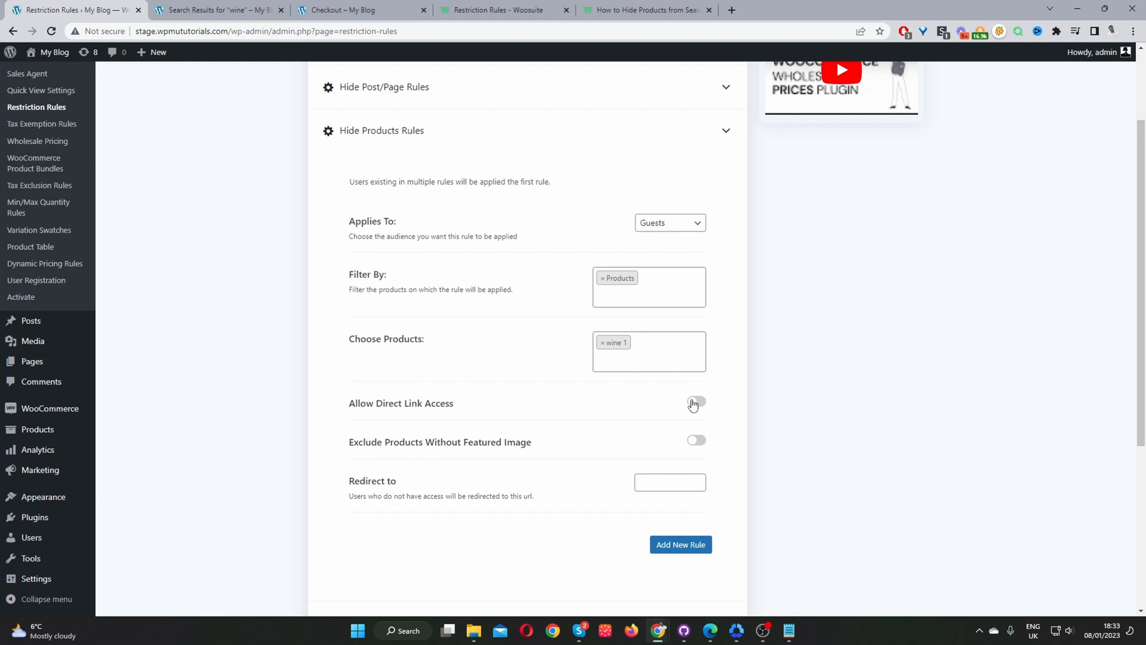
click(696, 401)
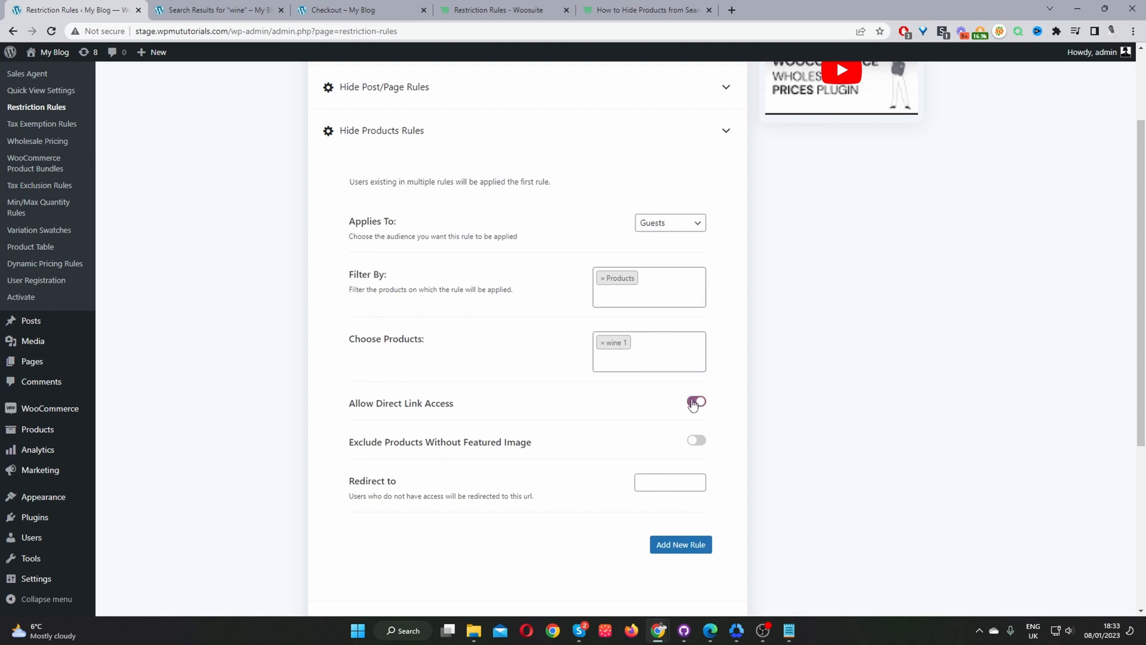
click(696, 402)
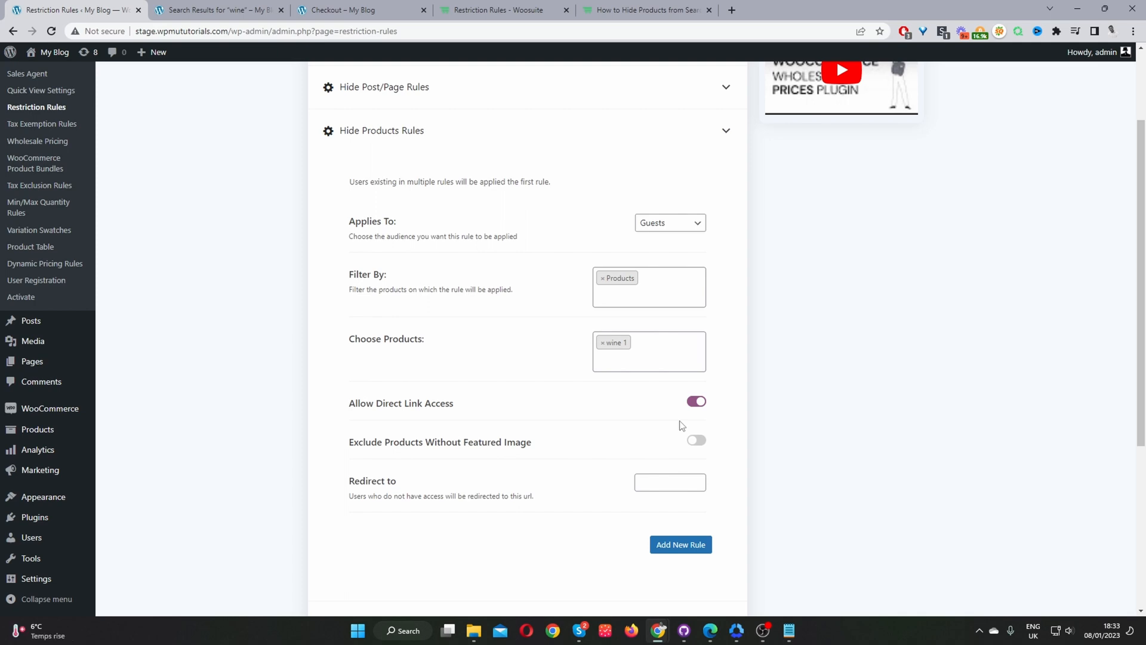
click(697, 401)
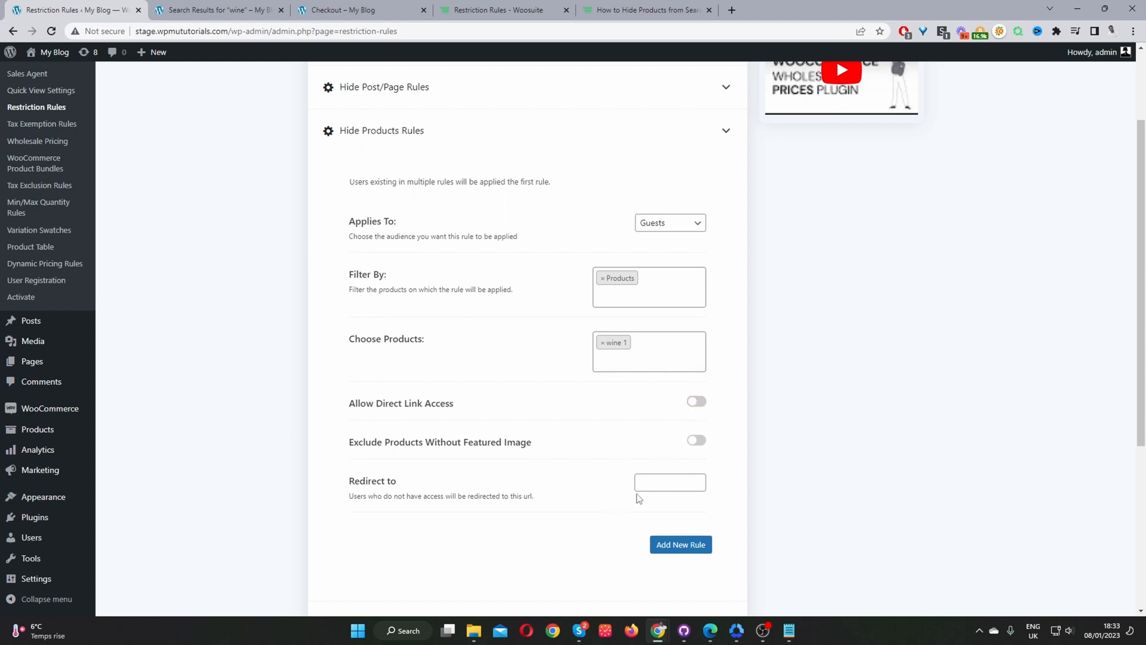
mouse_move(584, 403)
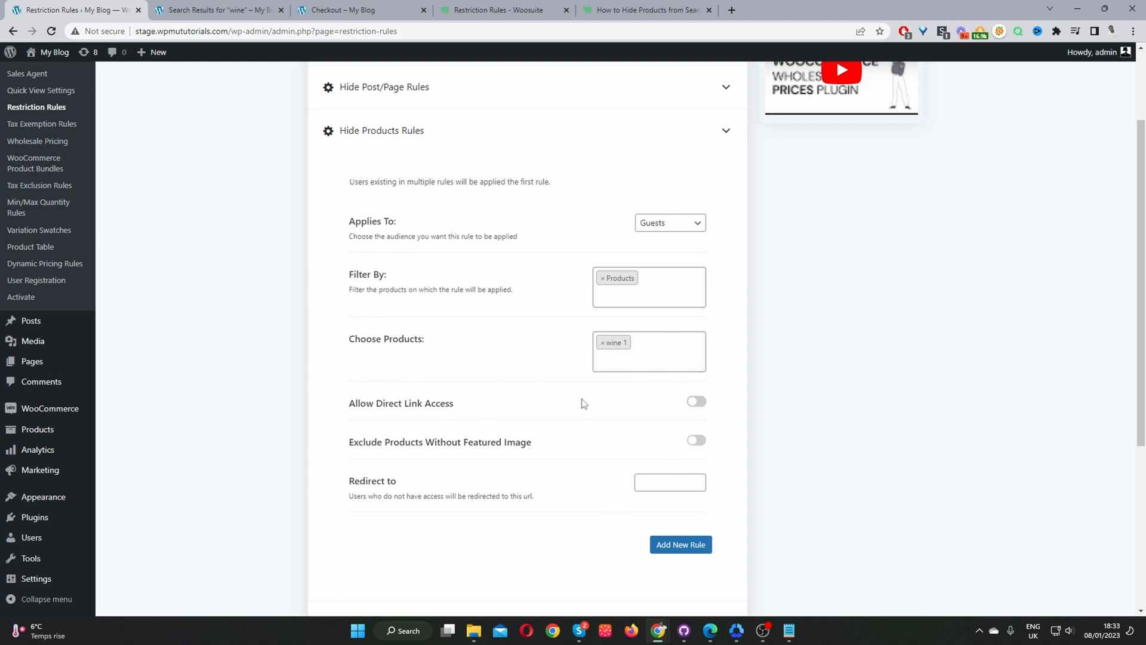
click(670, 482)
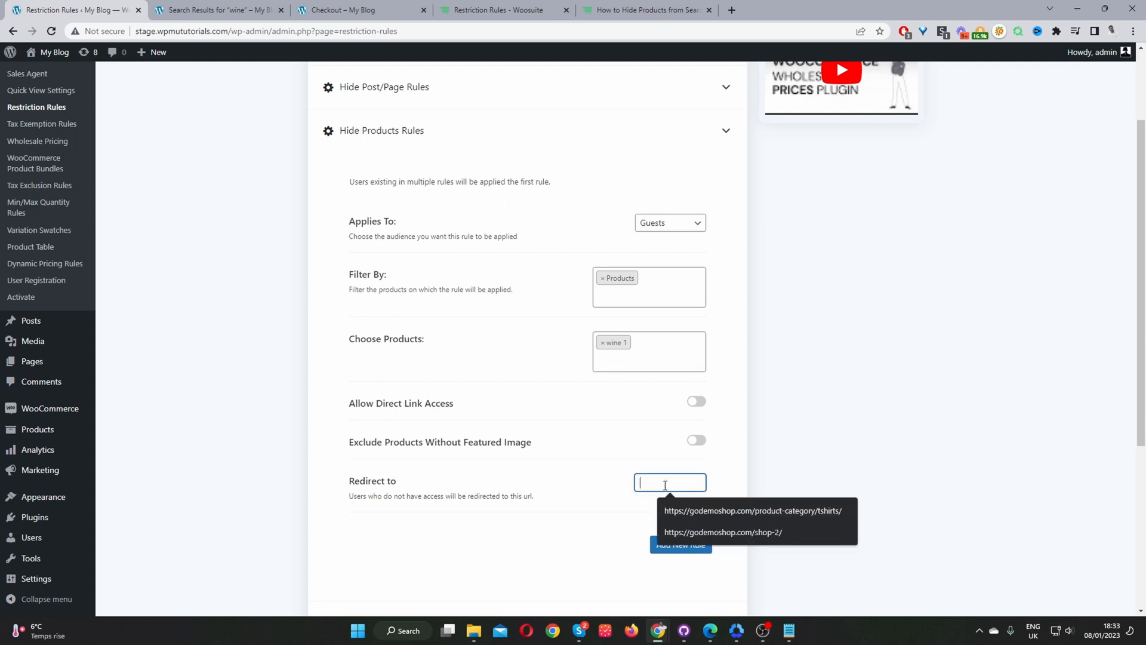
click(802, 463)
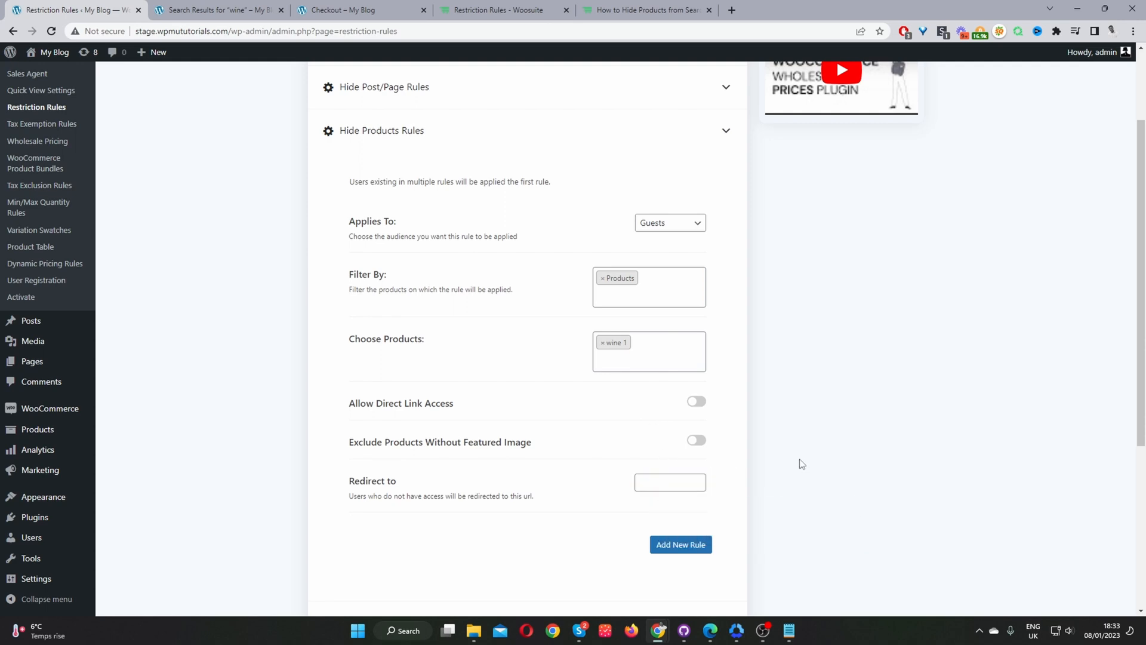
mouse_move(699, 558)
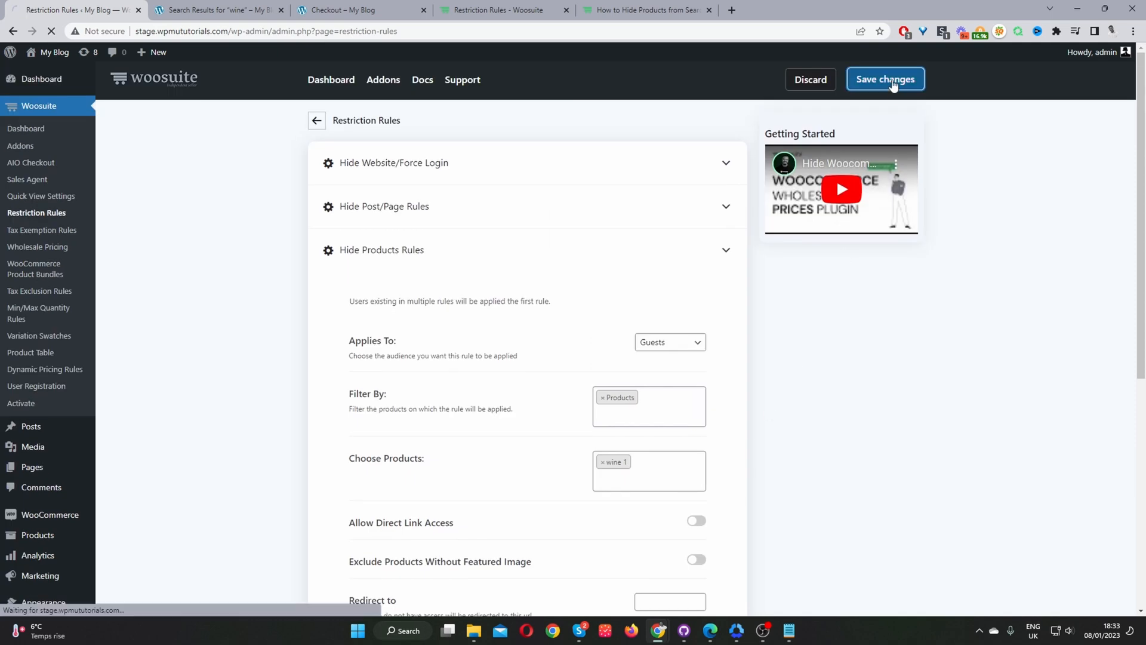
- Check the logged-in storefront search for wine 1 still lists the wine 1 product
click(217, 9)
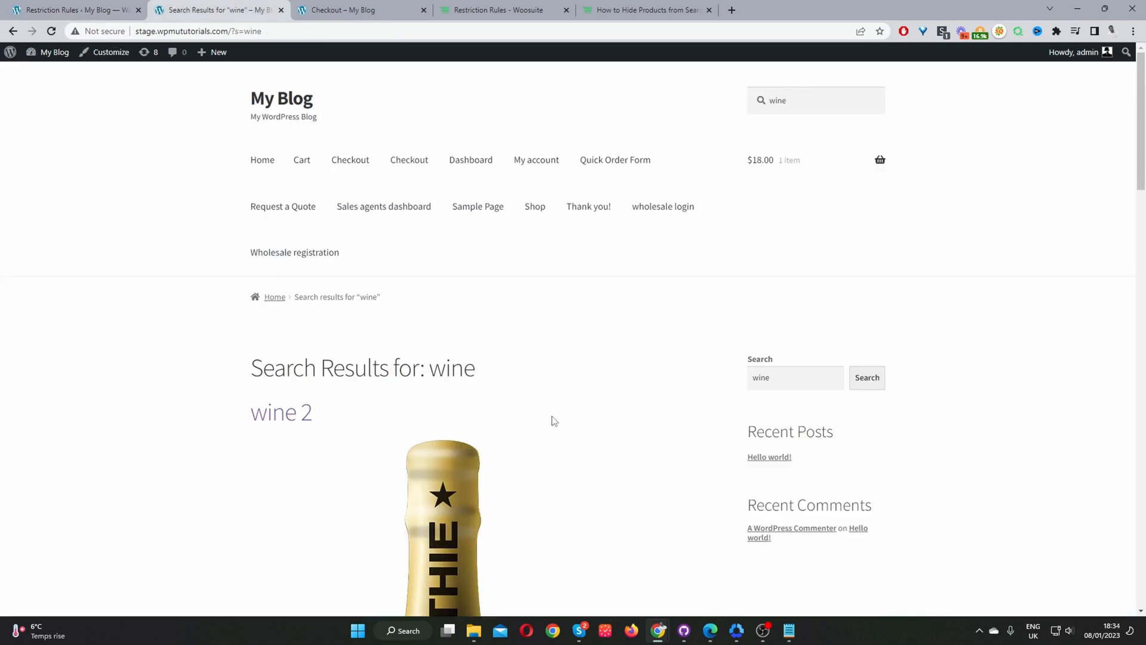
mouse_move(726, 389)
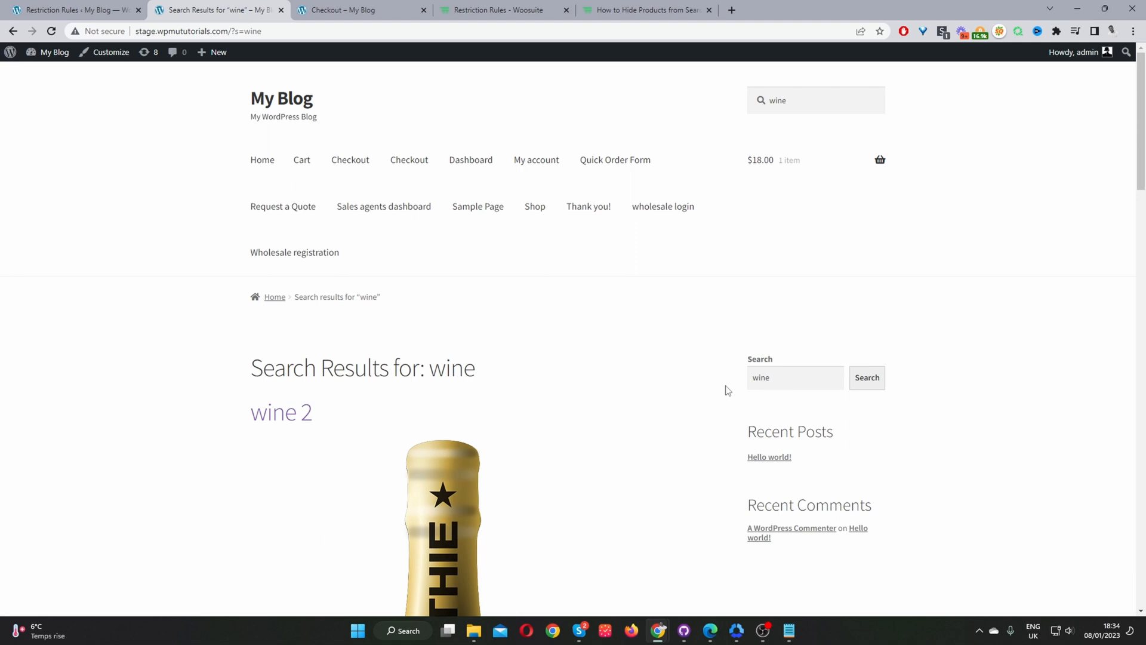
scroll(down, 3)
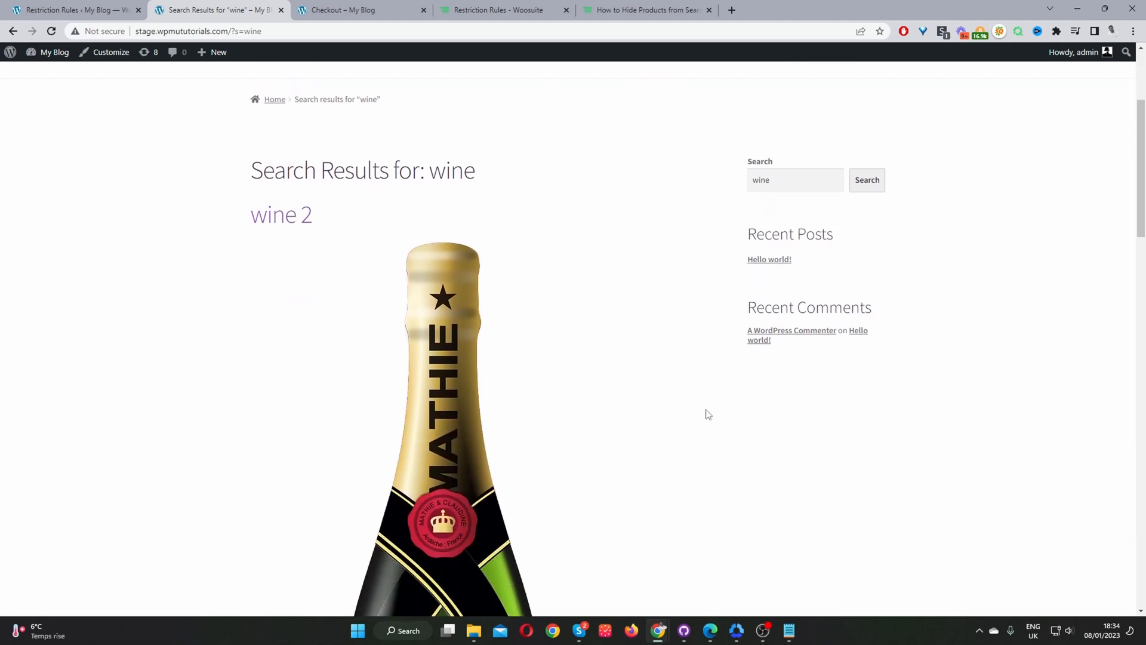
scroll(down, 3)
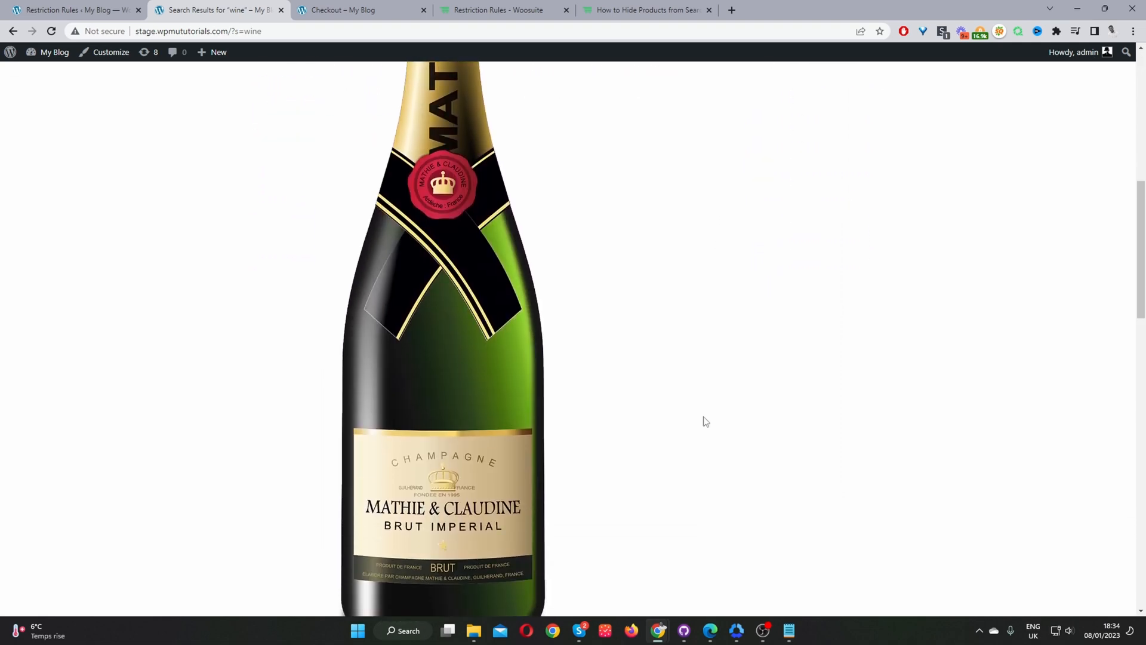
scroll(up, 3)
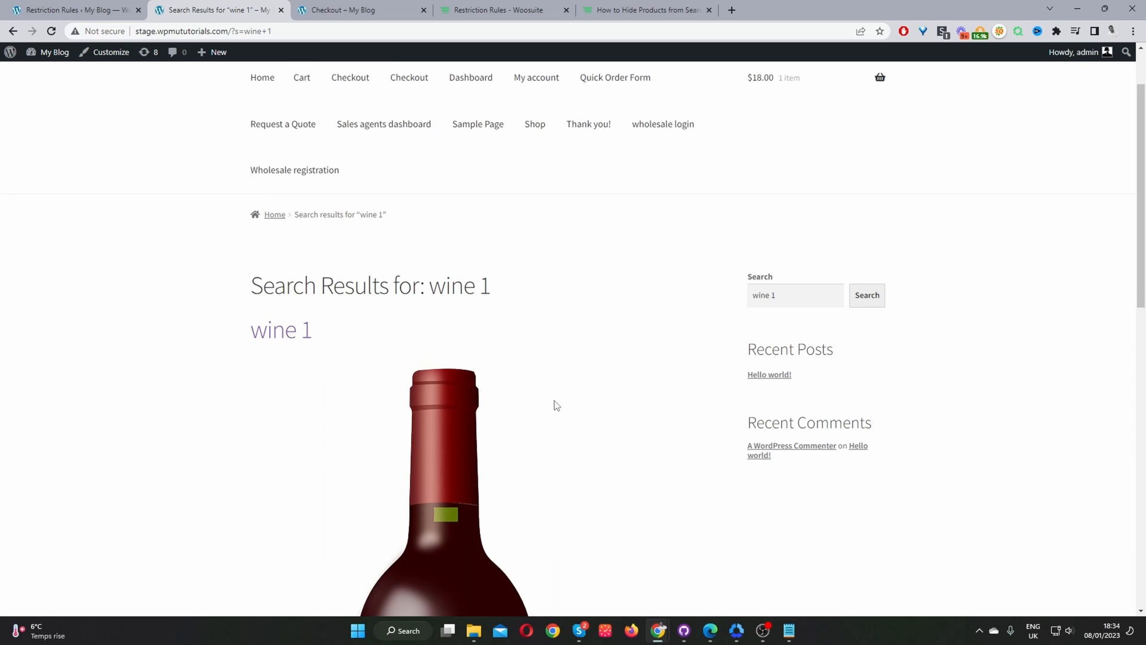
scroll(down, 3)
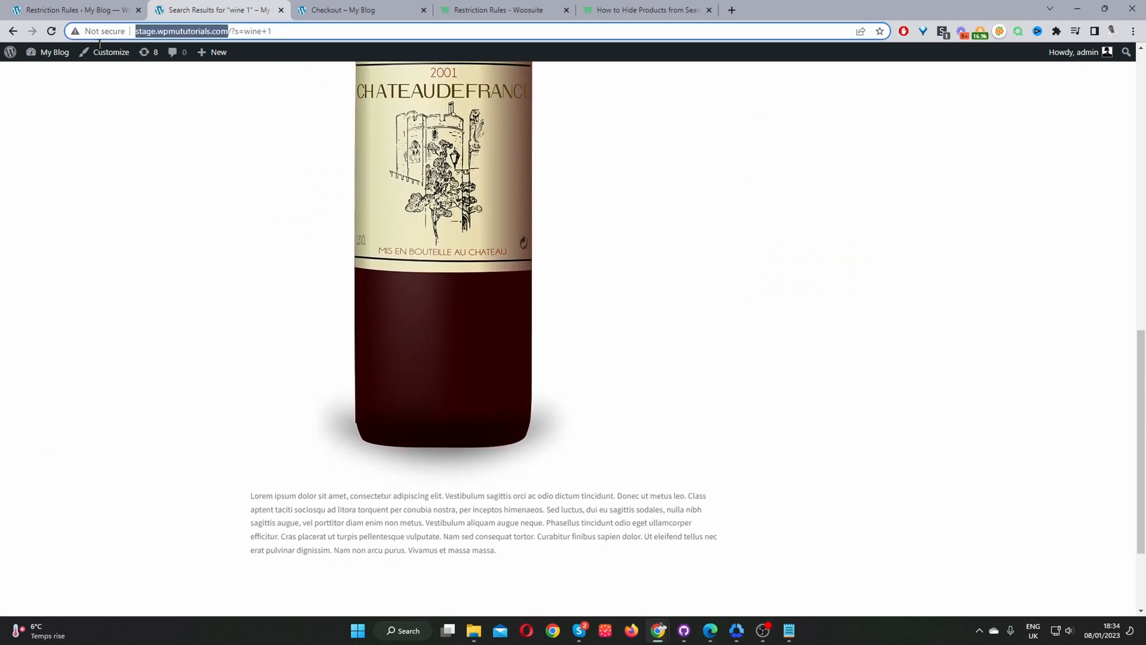
mouse_move(103, 74)
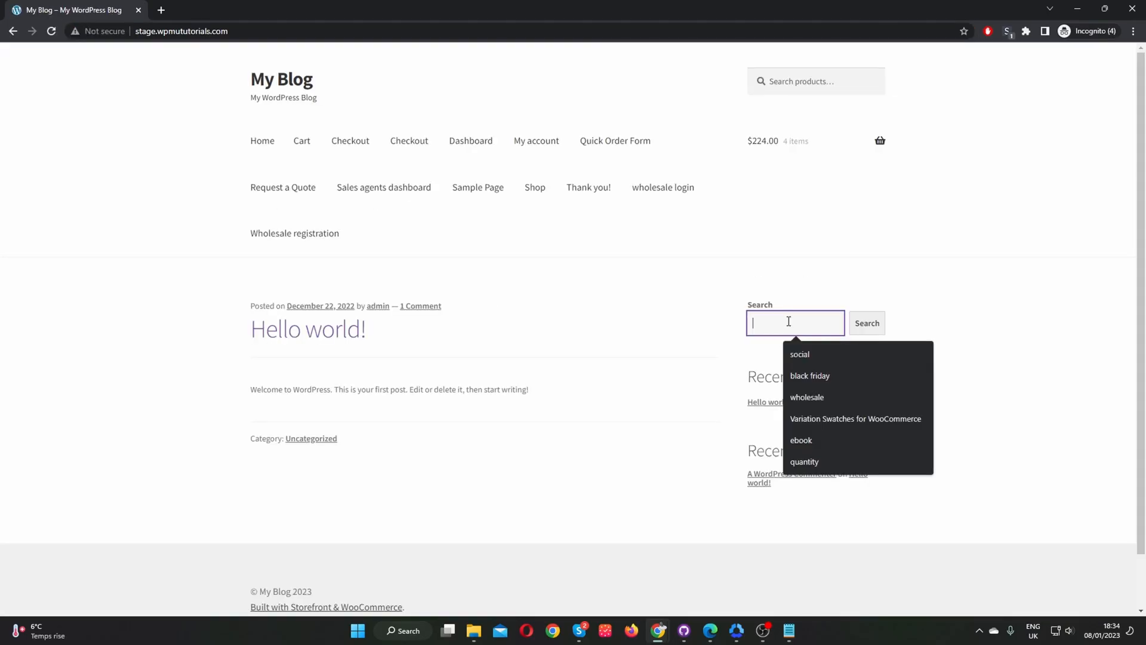
- Search "wine 1" as a guest in the incognito storefront and get Nothing Found
text(win1)
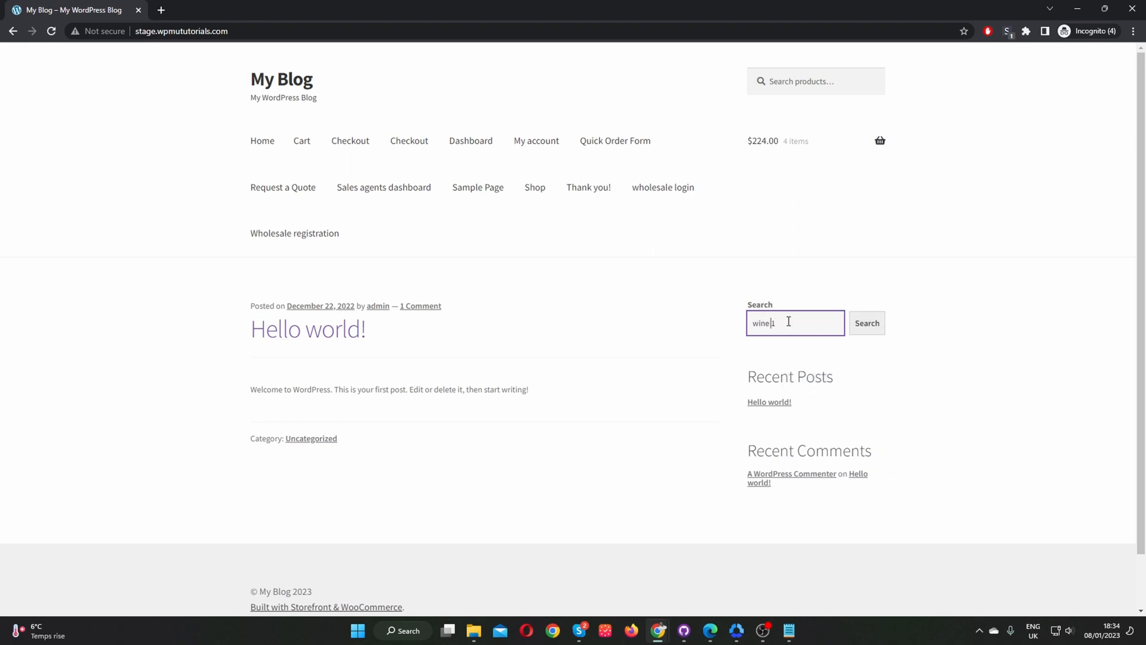
click(867, 322)
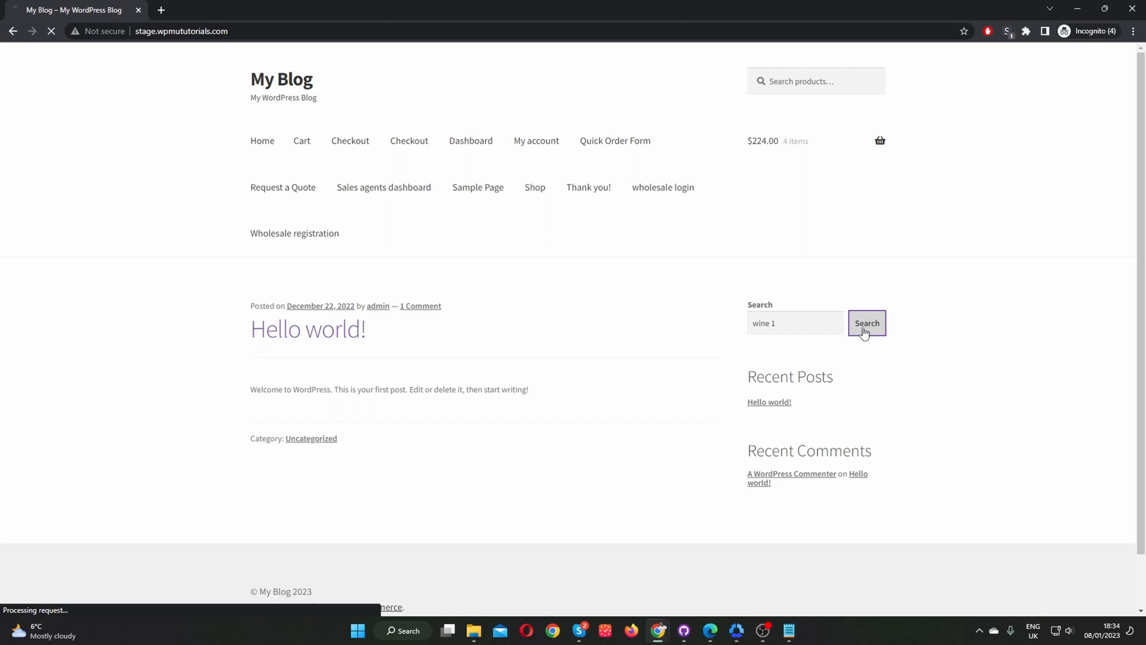
click(867, 322)
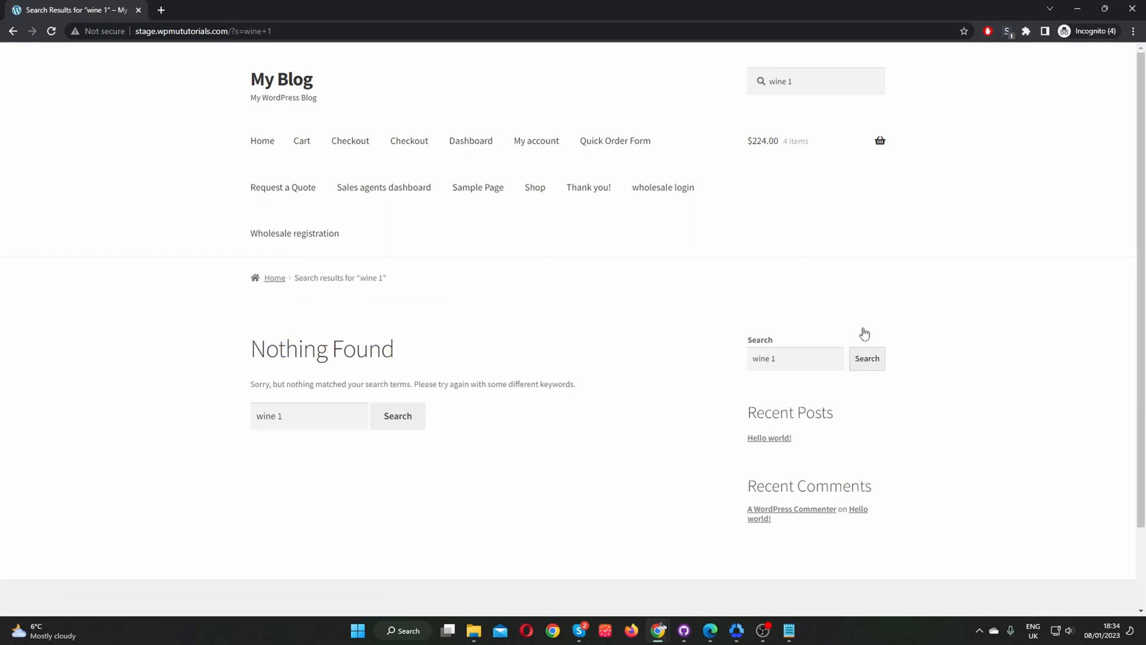
mouse_move(368, 310)
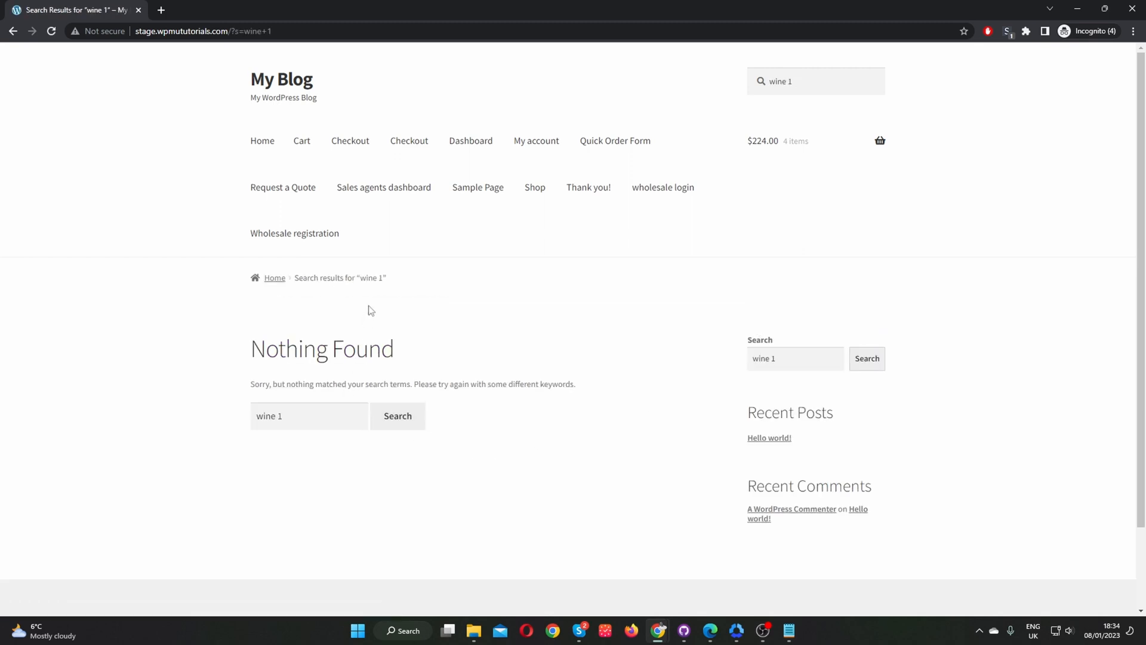